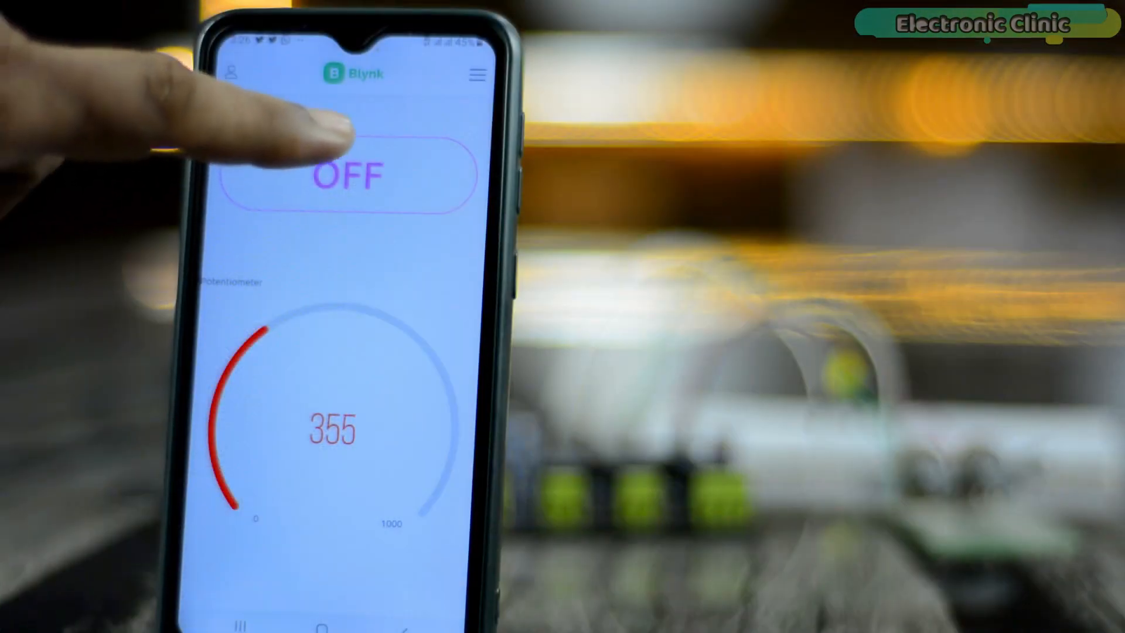
Toggle the LED from the phone, view the Temperature and gas monitoring dashboard, then head to jlcpcb.com.
left_click(348, 176)
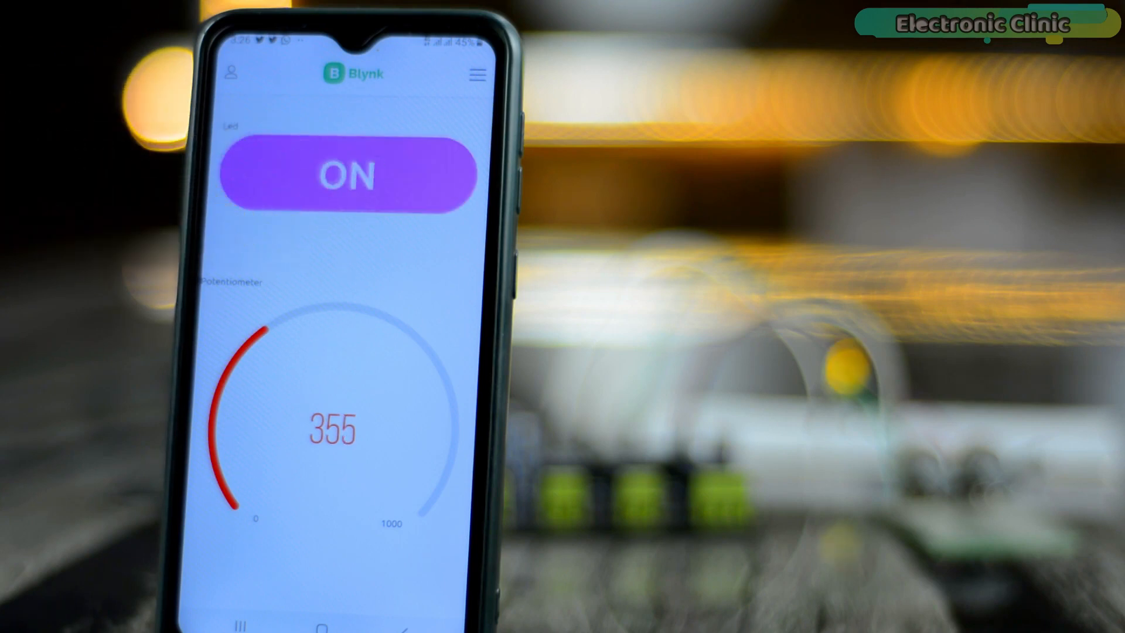
left_click(349, 176)
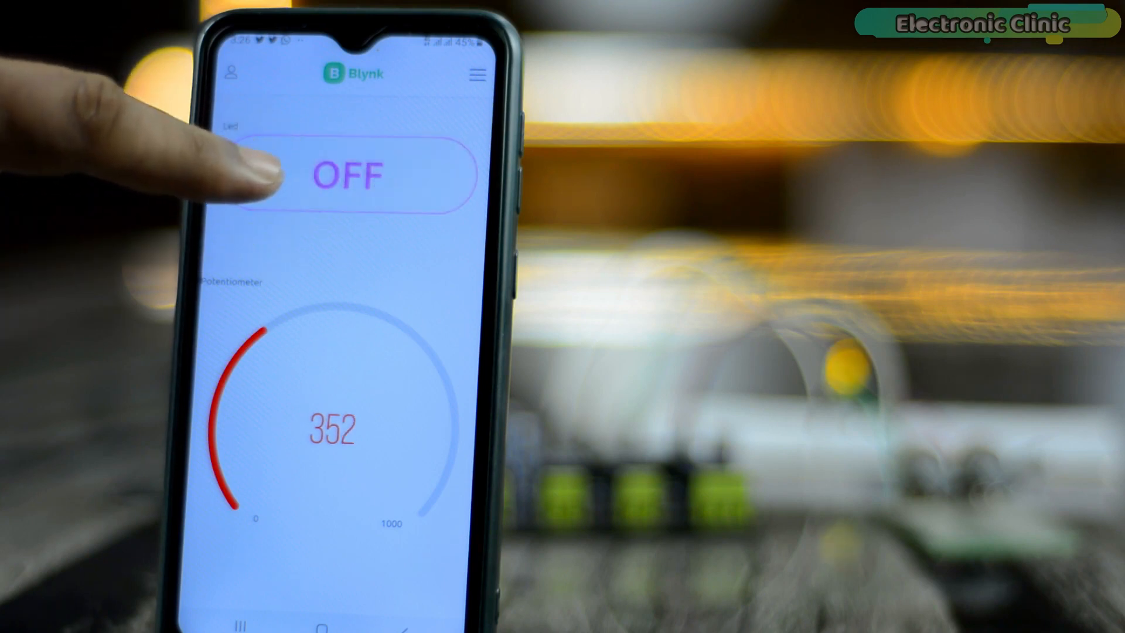
left_click(351, 175)
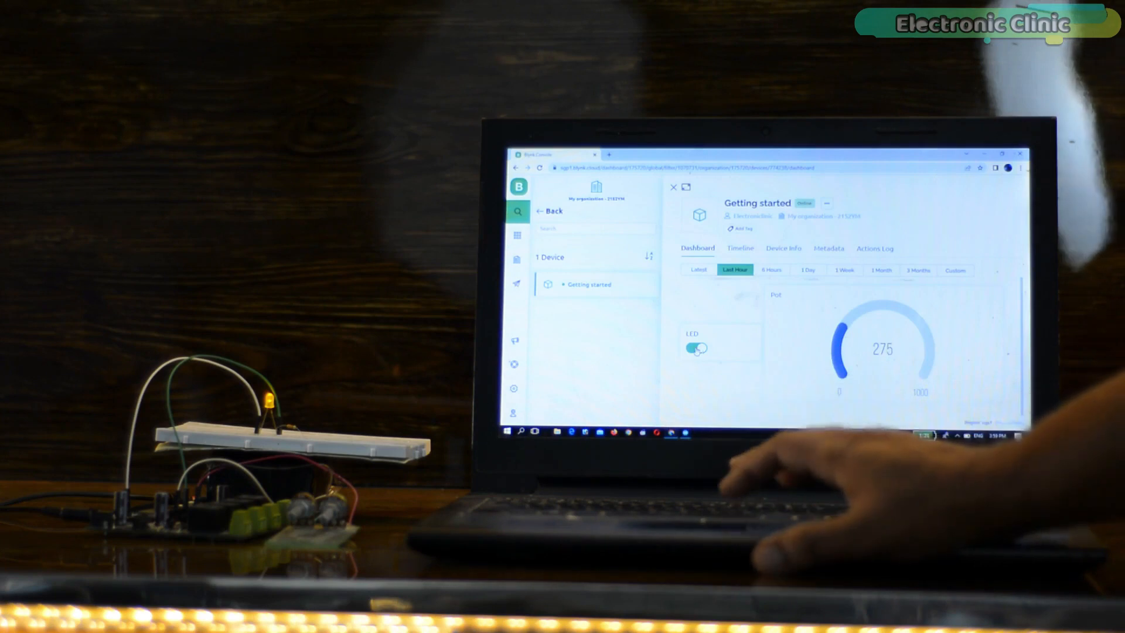
left_click(696, 347)
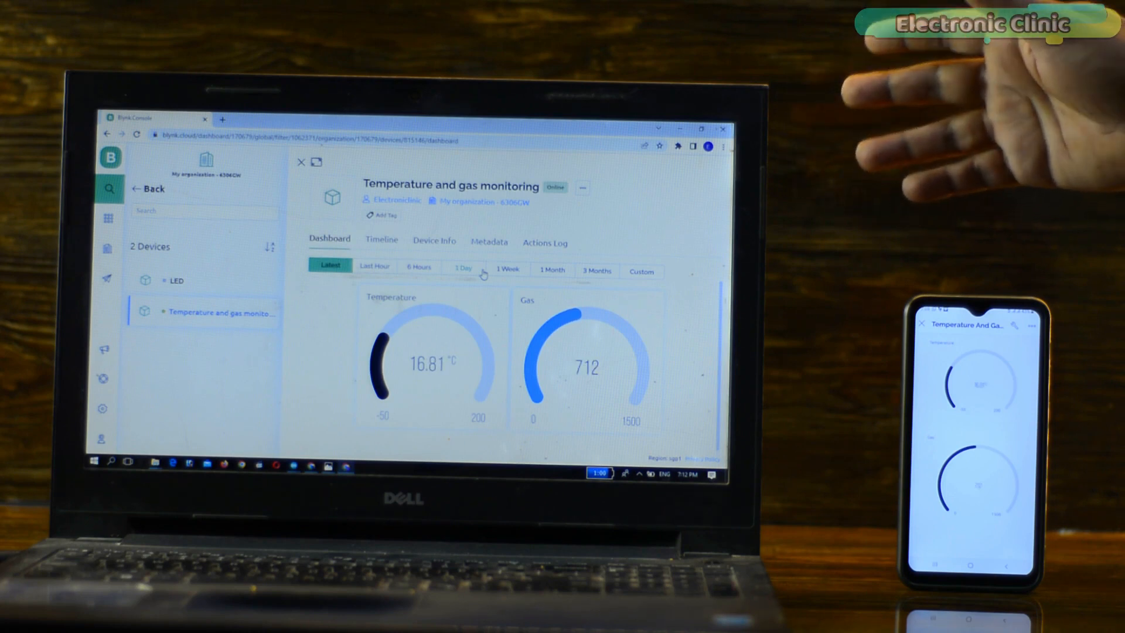
type("jlcpcb.com")
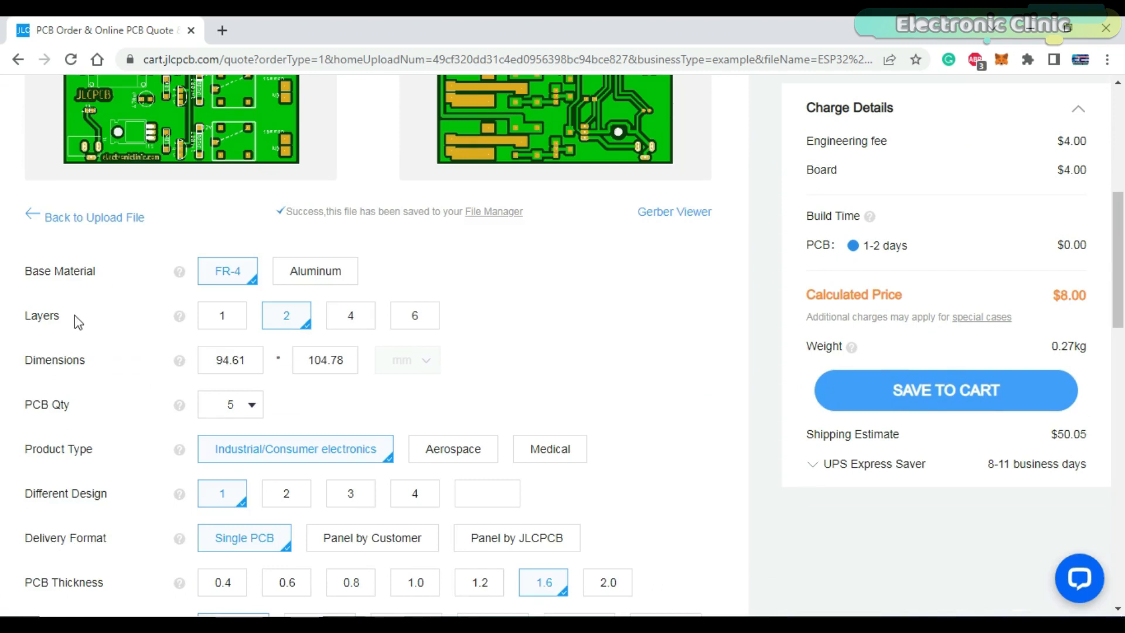
Configure the JLCPCB quote with black PCB color and LeadFree HASL-RoHS surface finish.
scroll("down", 3)
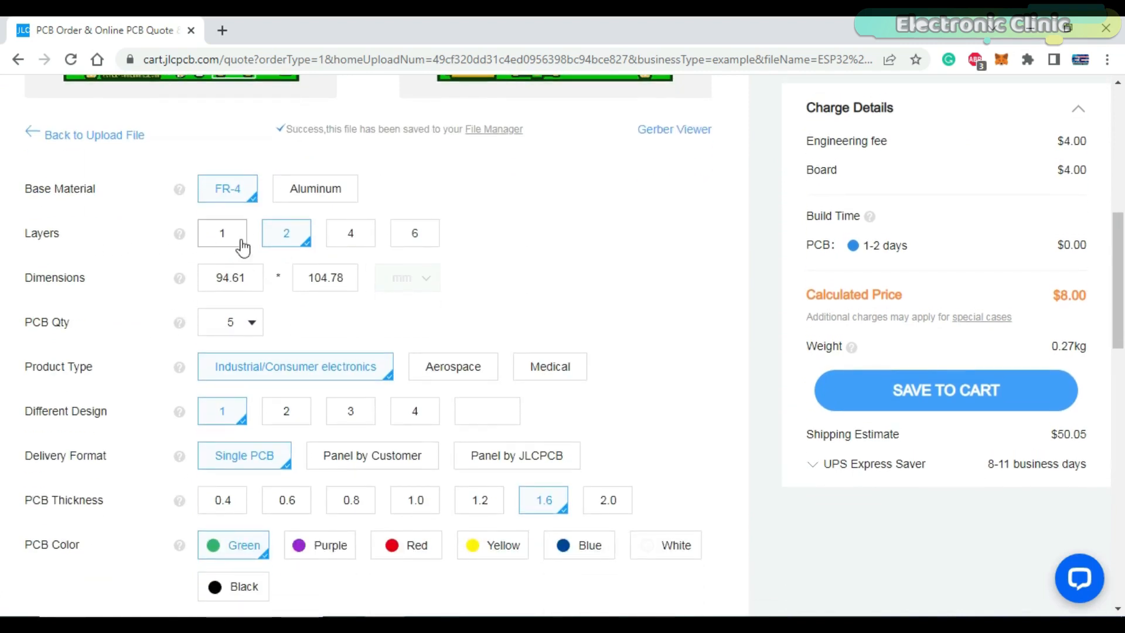
mouse_move(130, 289)
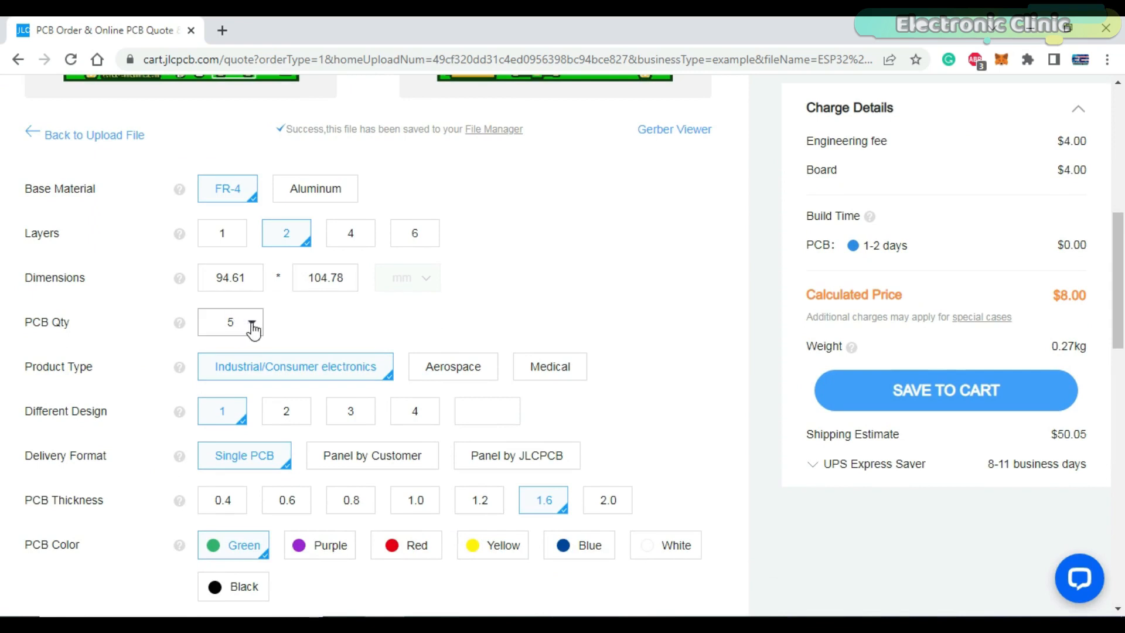
left_click(231, 321)
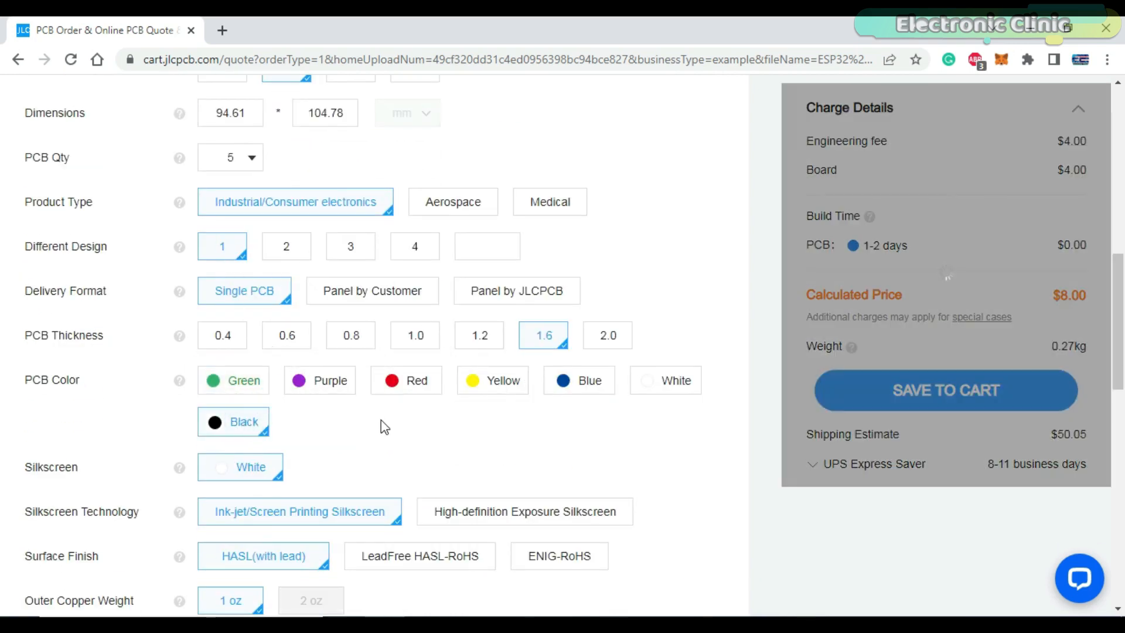
scroll("down", 3)
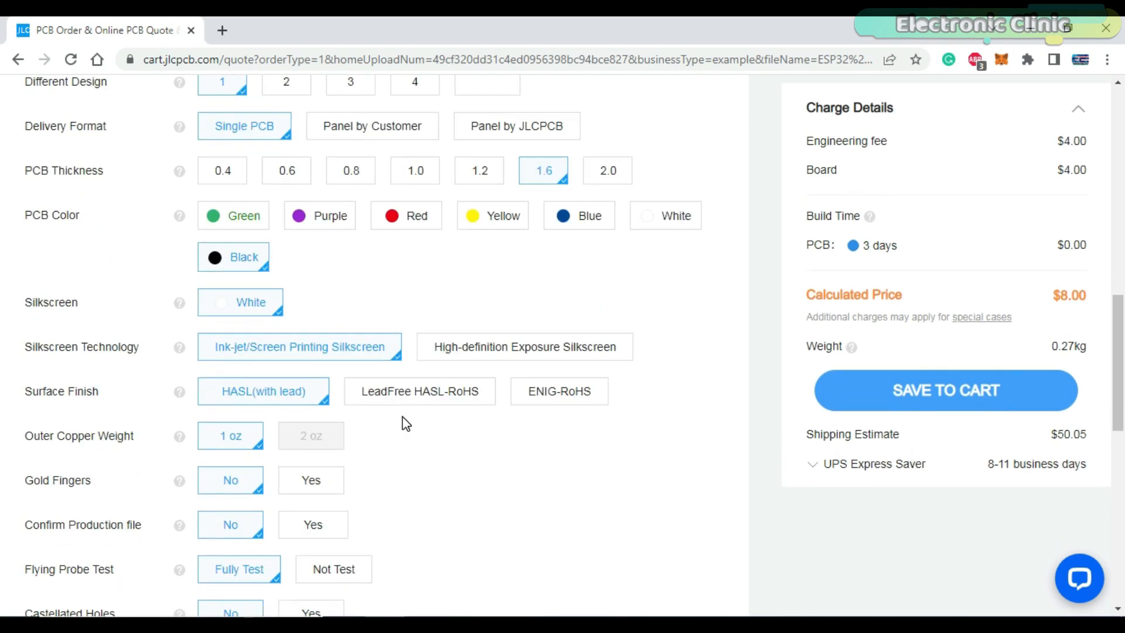
left_click(420, 392)
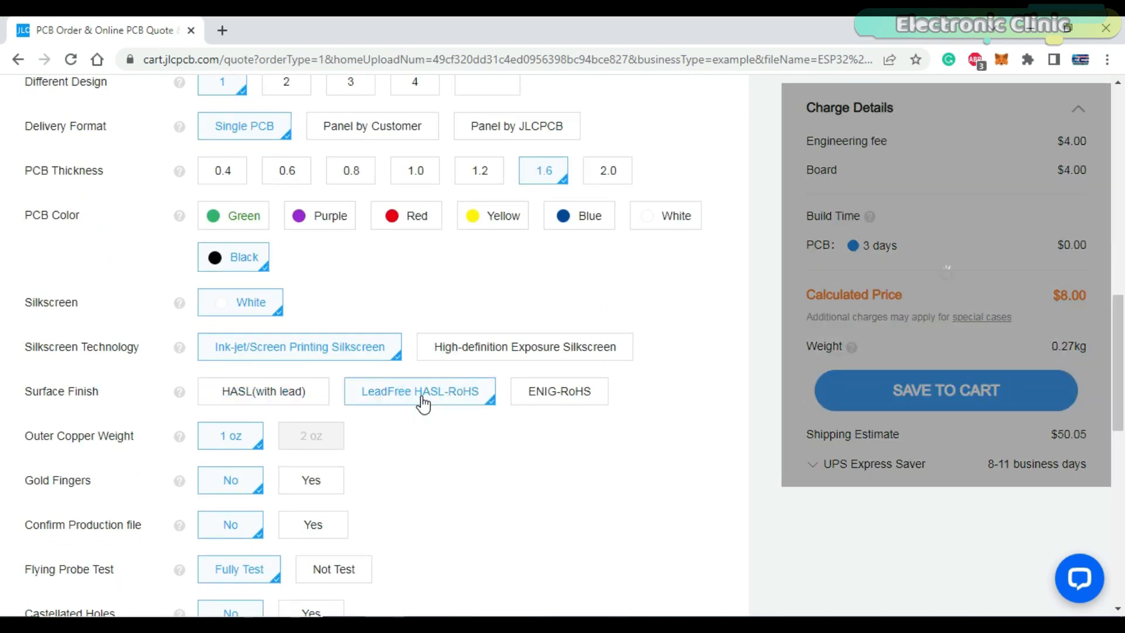
left_click(420, 391)
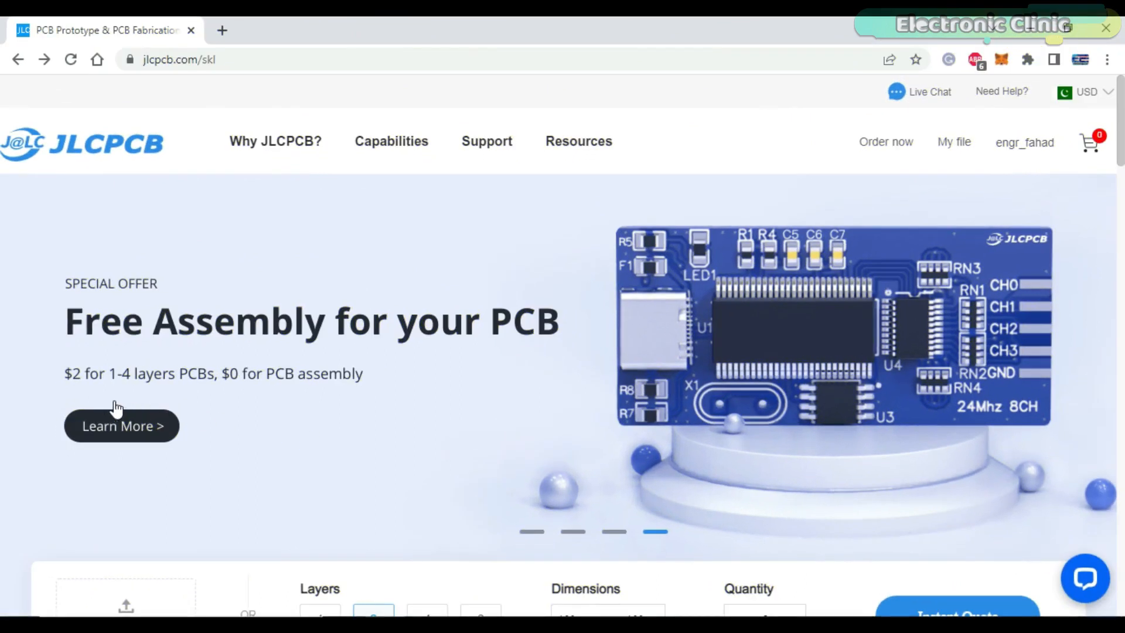
mouse_move(89, 399)
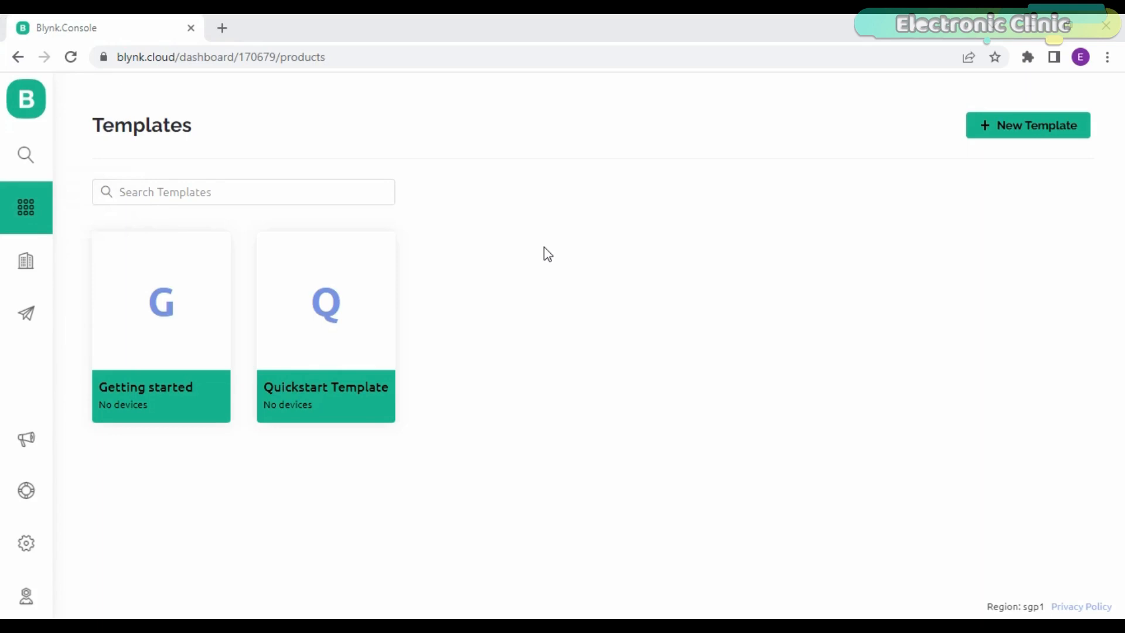
mouse_move(1004, 177)
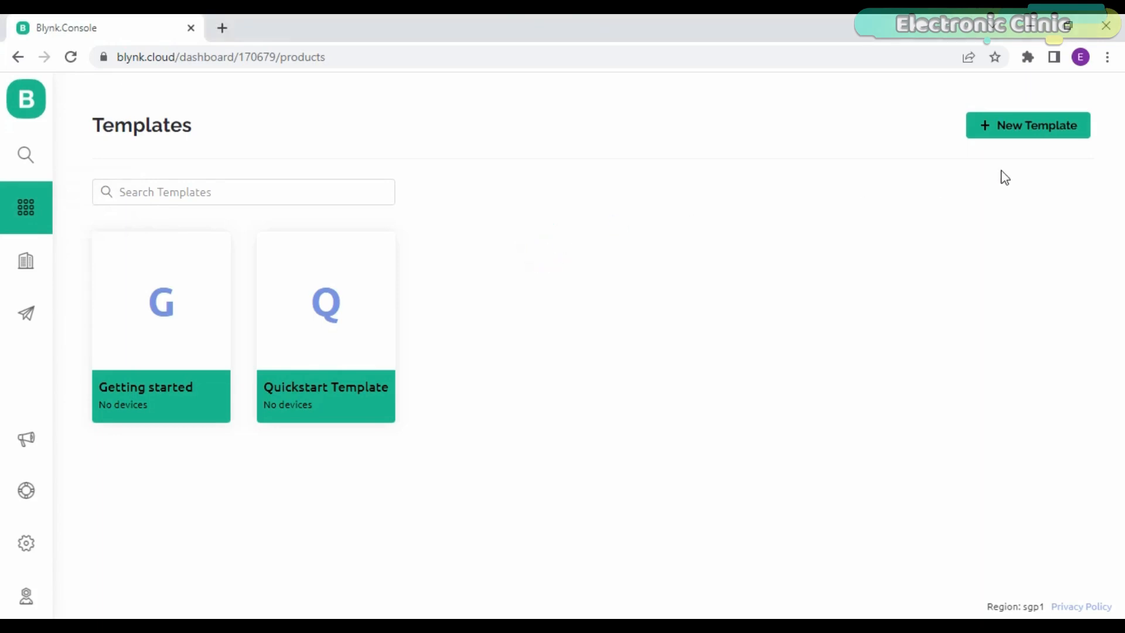
Start a new template and begin naming it 'Temperature and gas monitoring' for ESP8266 over WiFi.
left_click(1027, 126)
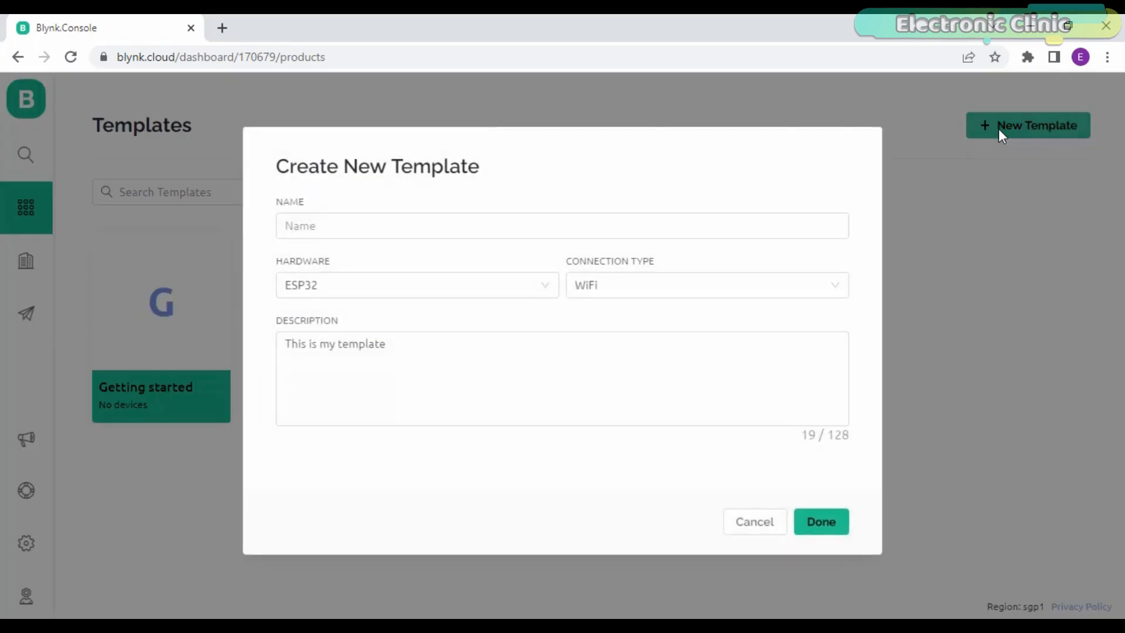
type("Temperatuer")
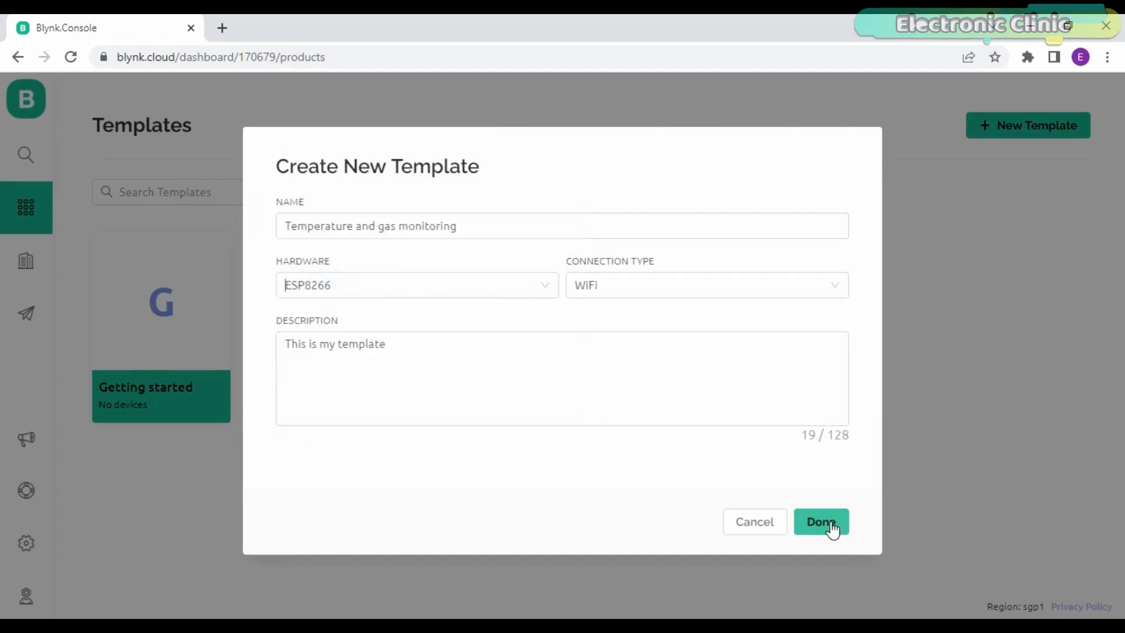
Create the template, then view its metadata and its empty Datastreams section.
left_click(820, 521)
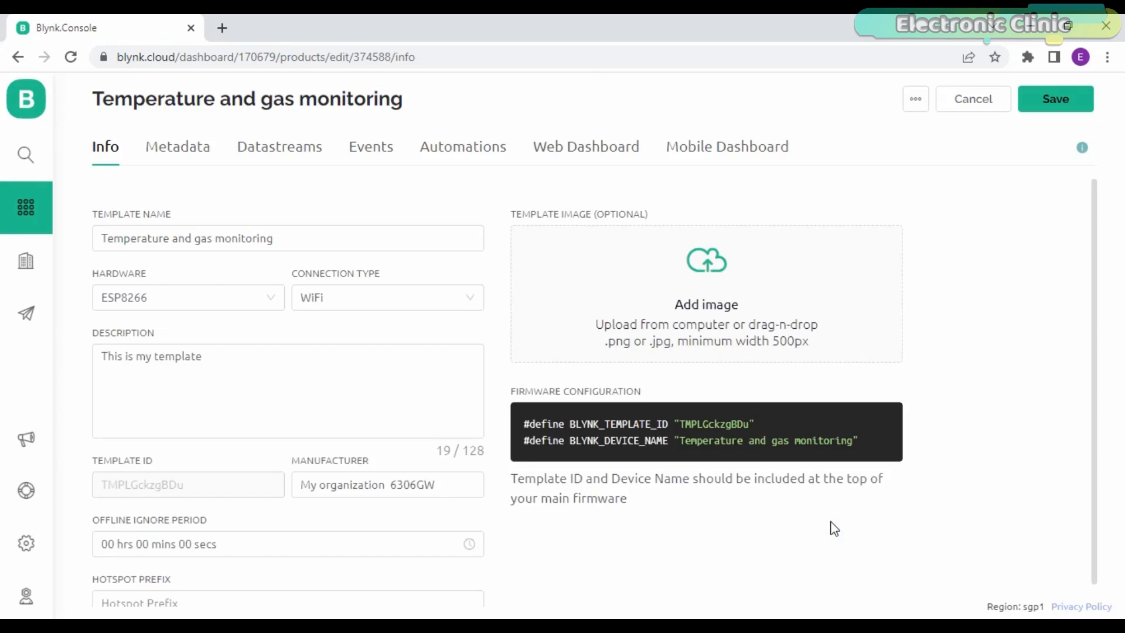
mouse_move(711, 500)
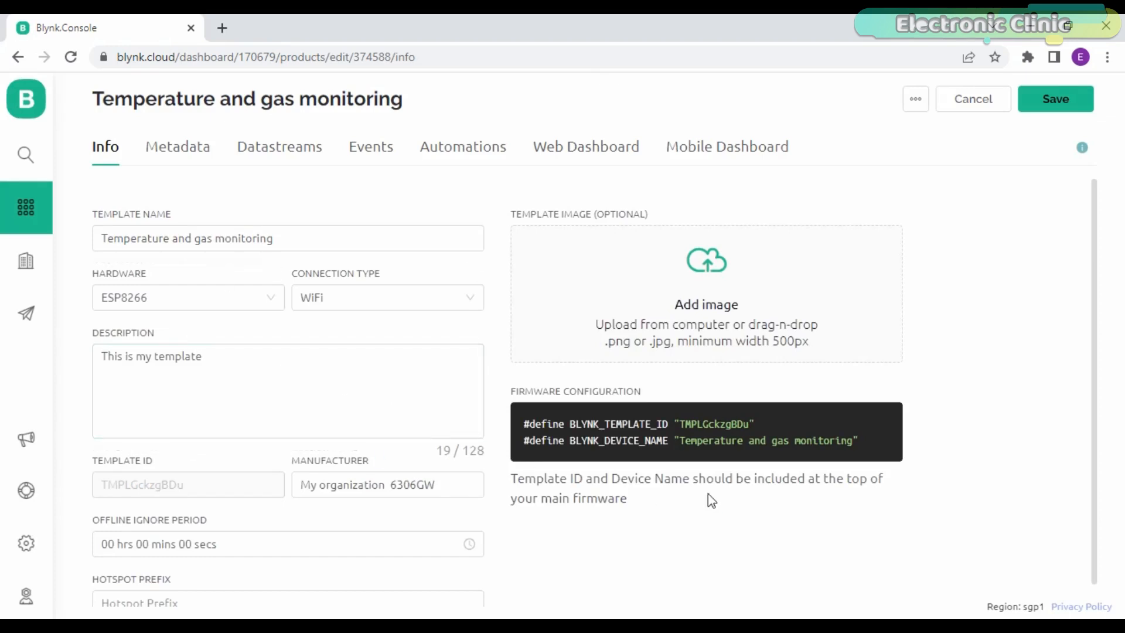
mouse_move(666, 430)
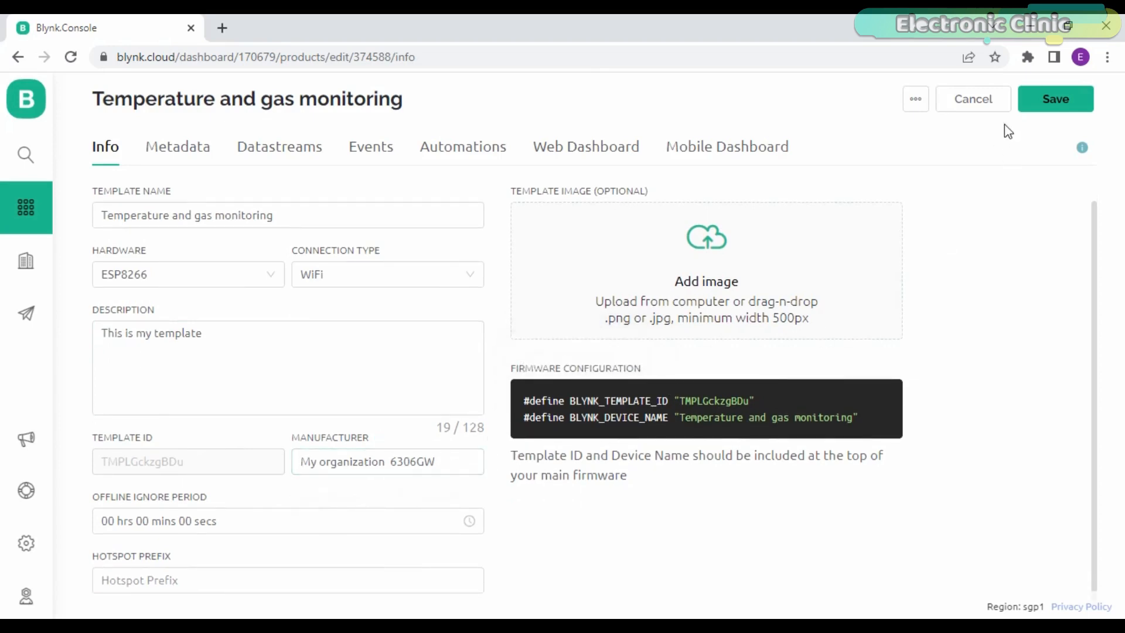
mouse_move(177, 146)
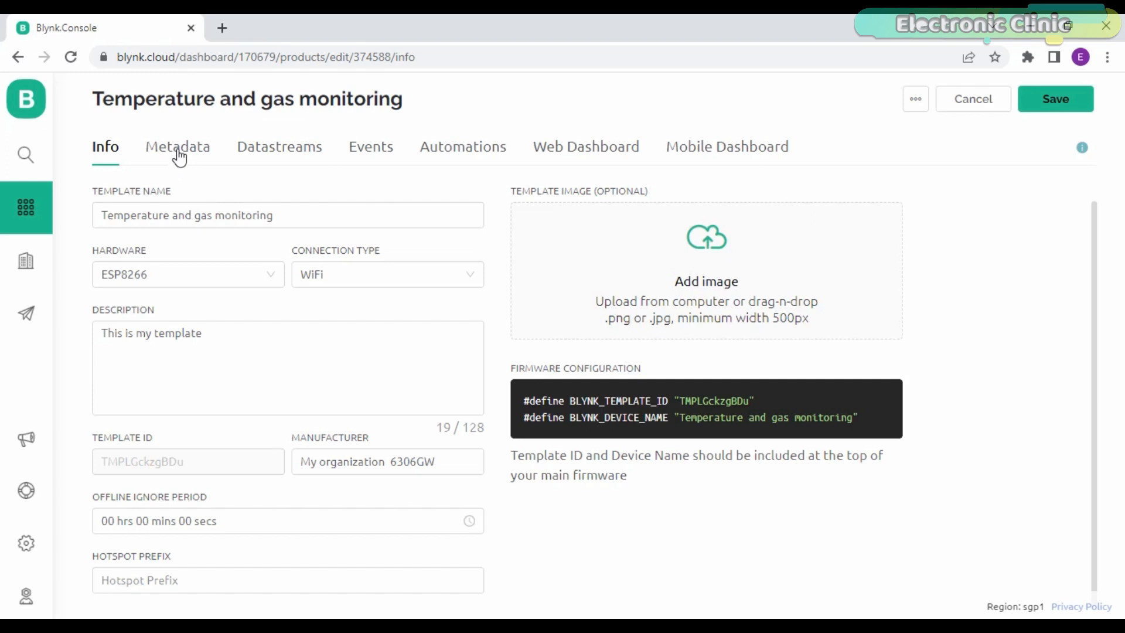
left_click(176, 147)
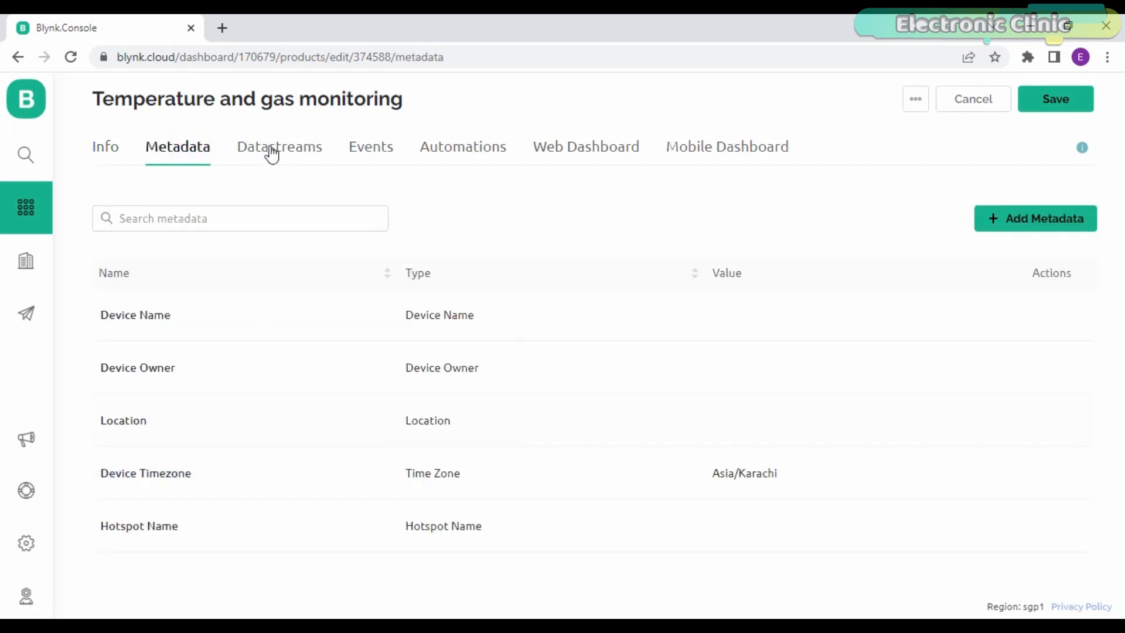
left_click(279, 146)
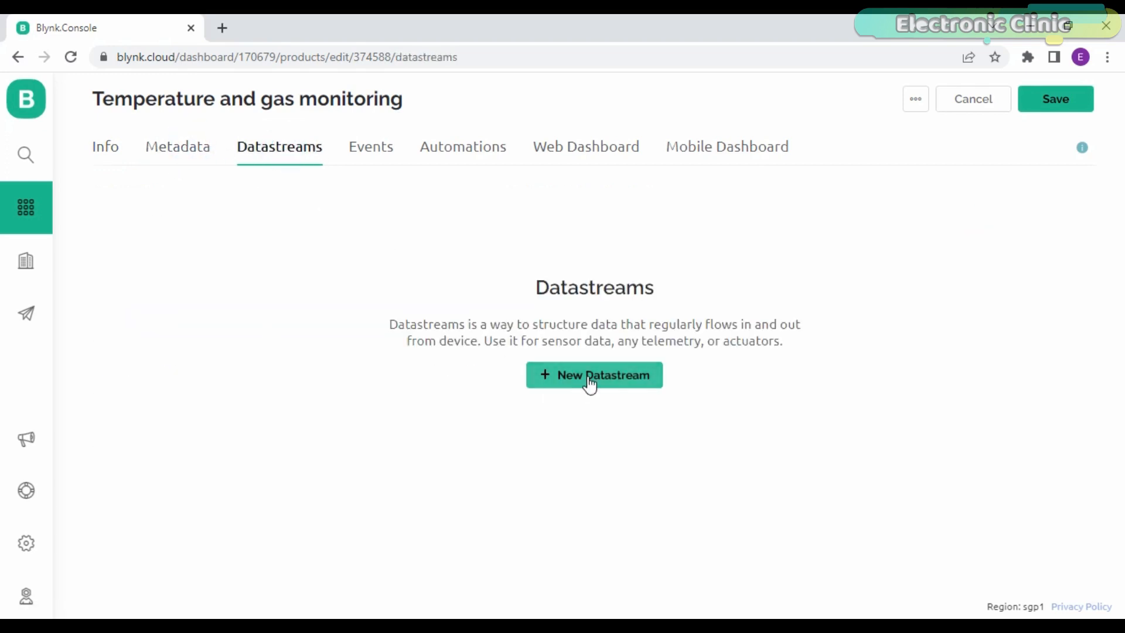
Fill in a Temperature virtual pin datastream on V0 as Double with range -50 to 200.
left_click(594, 375)
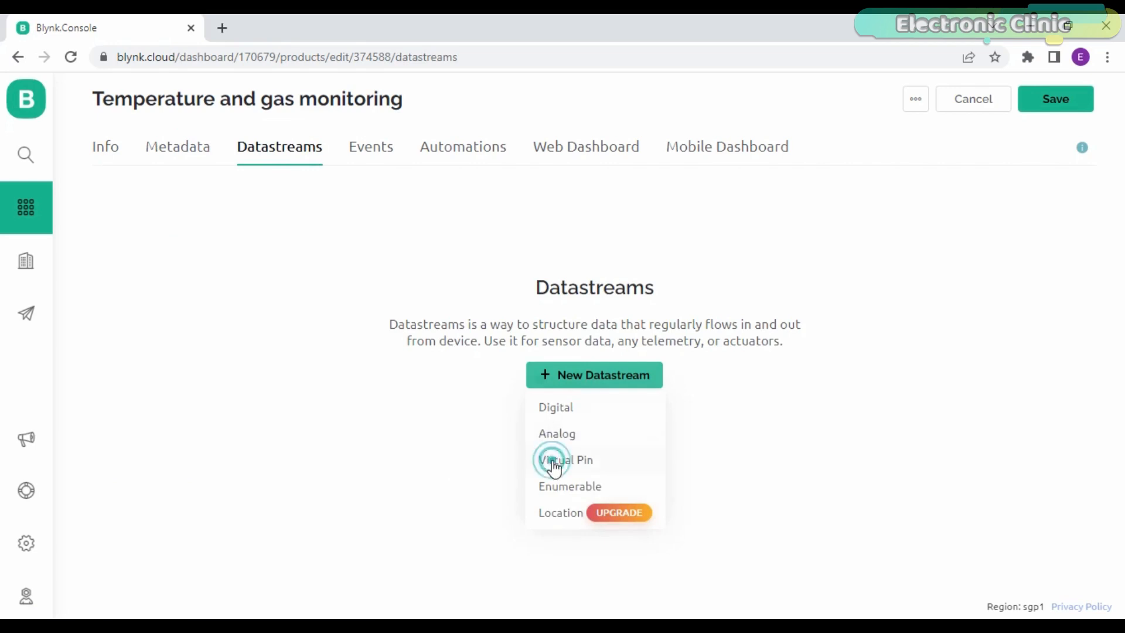
left_click(565, 459)
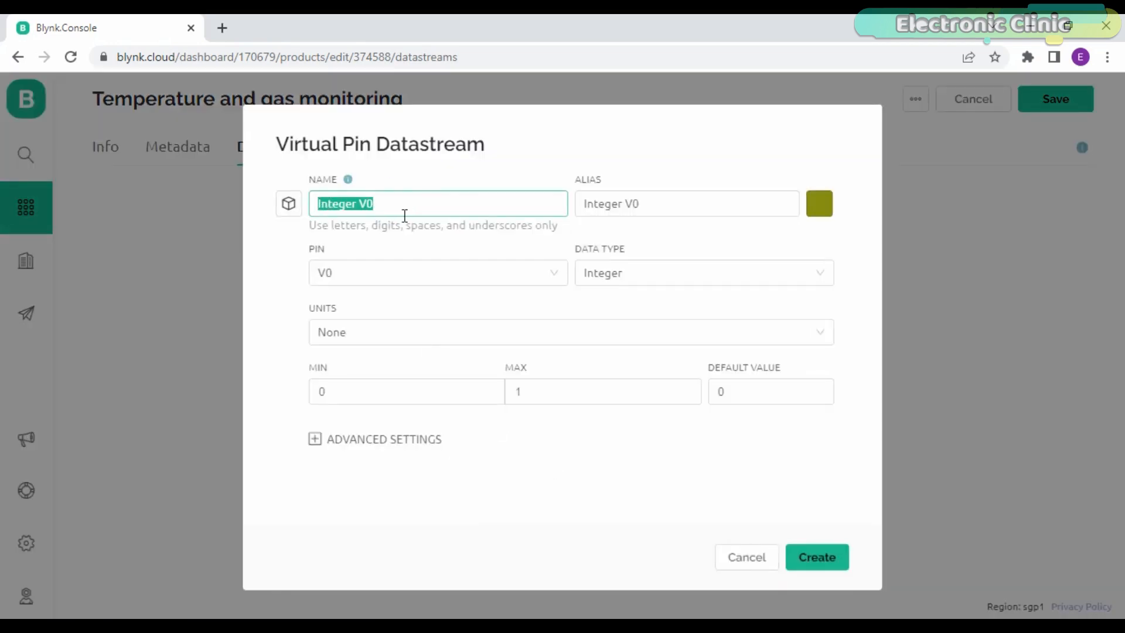
type("Temperature")
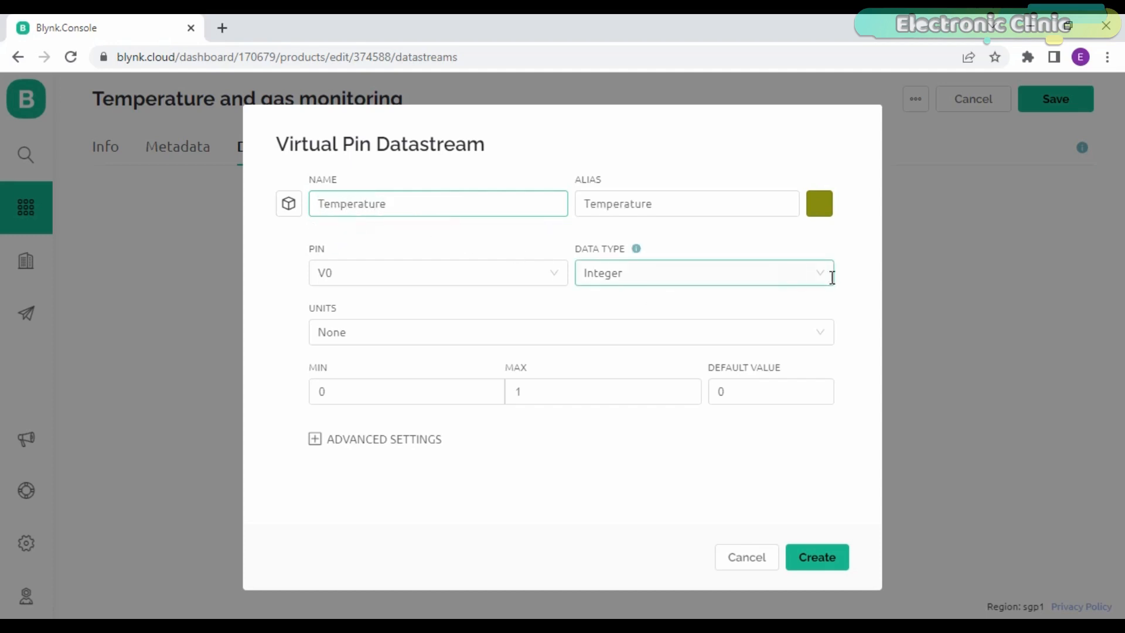
left_click(702, 273)
type("-50")
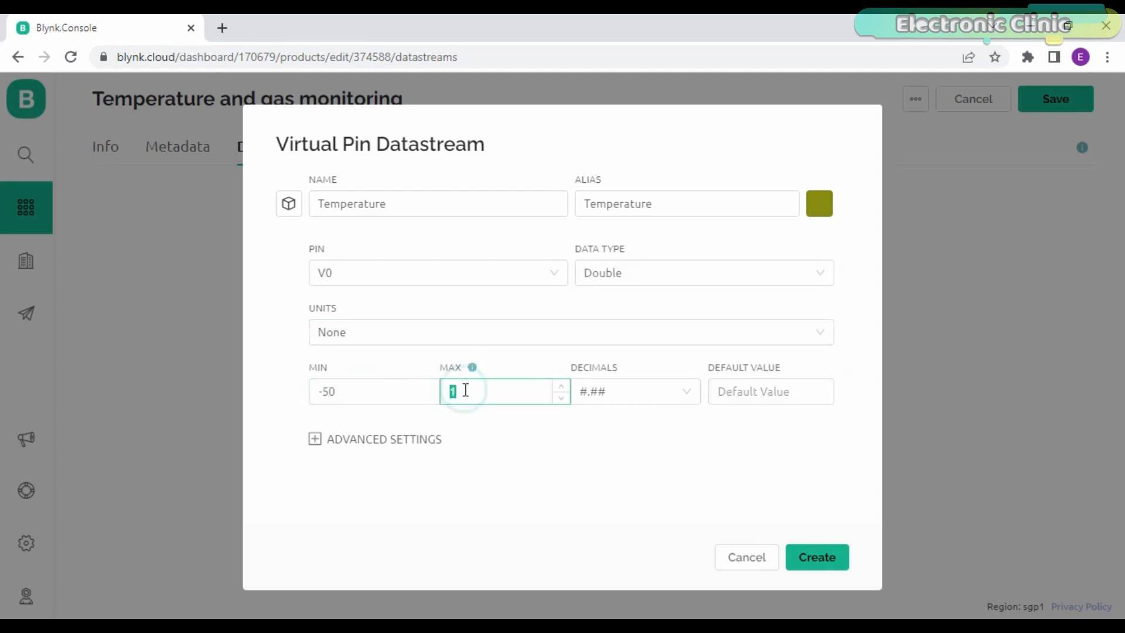
type("200")
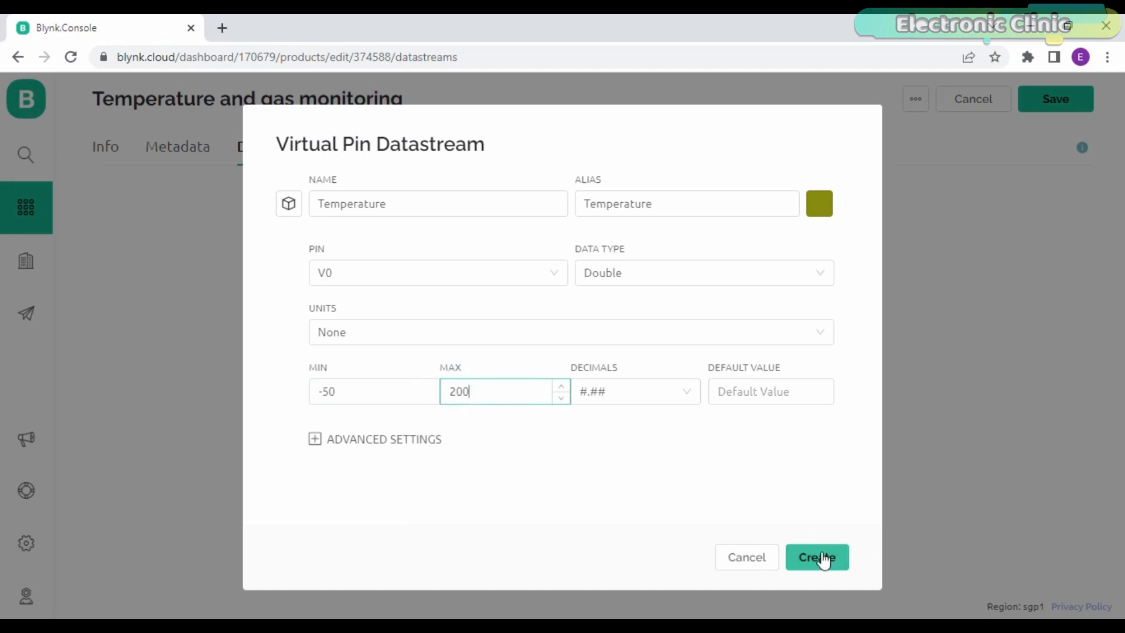
Create the Temperature datastream, then add a Gas virtual pin datastream on V1 with max 1500.
left_click(816, 557)
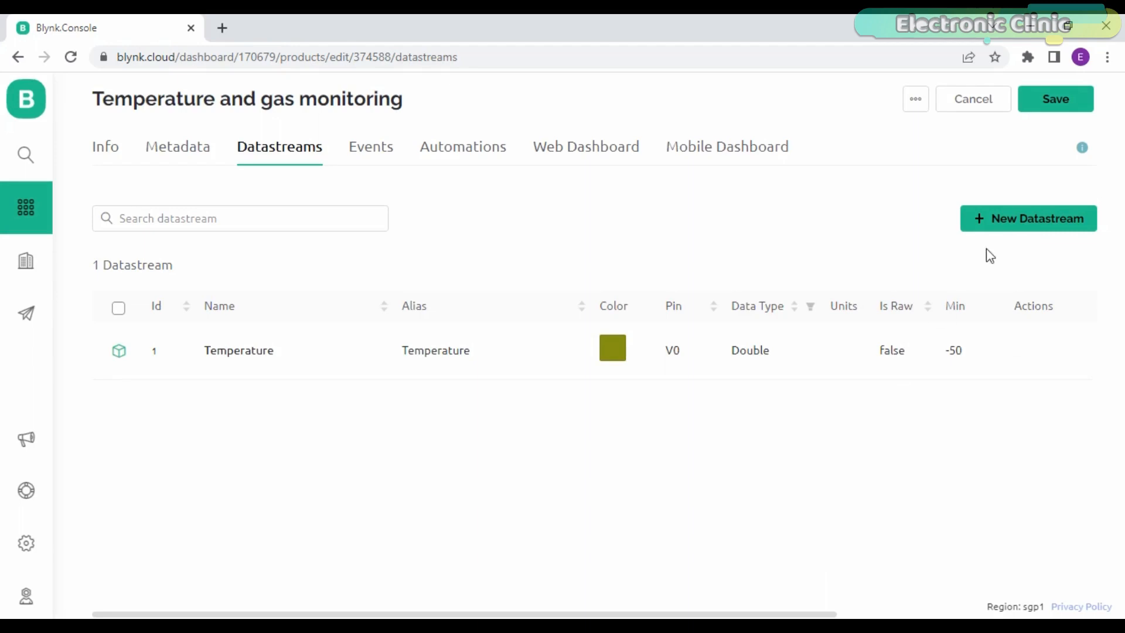
mouse_move(1005, 233)
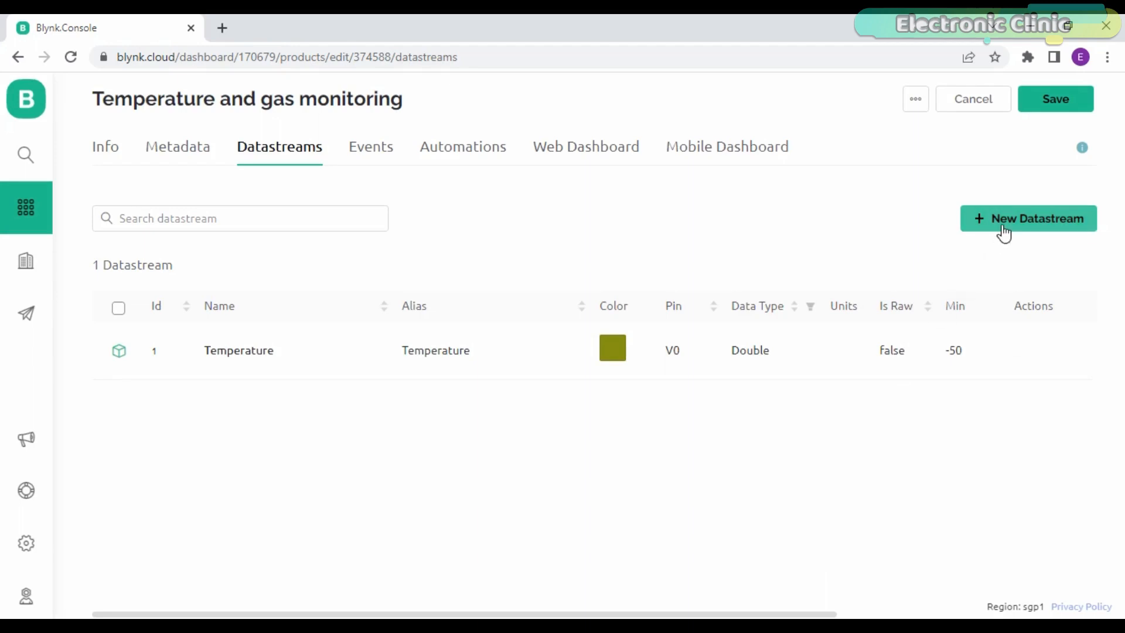
left_click(1028, 218)
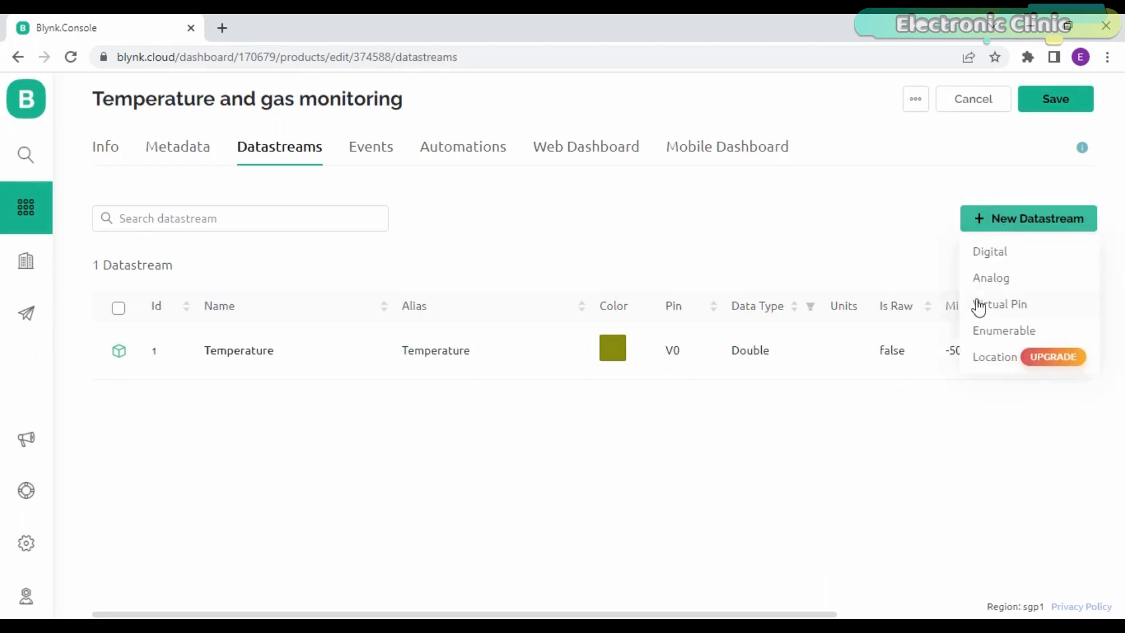
left_click(998, 303)
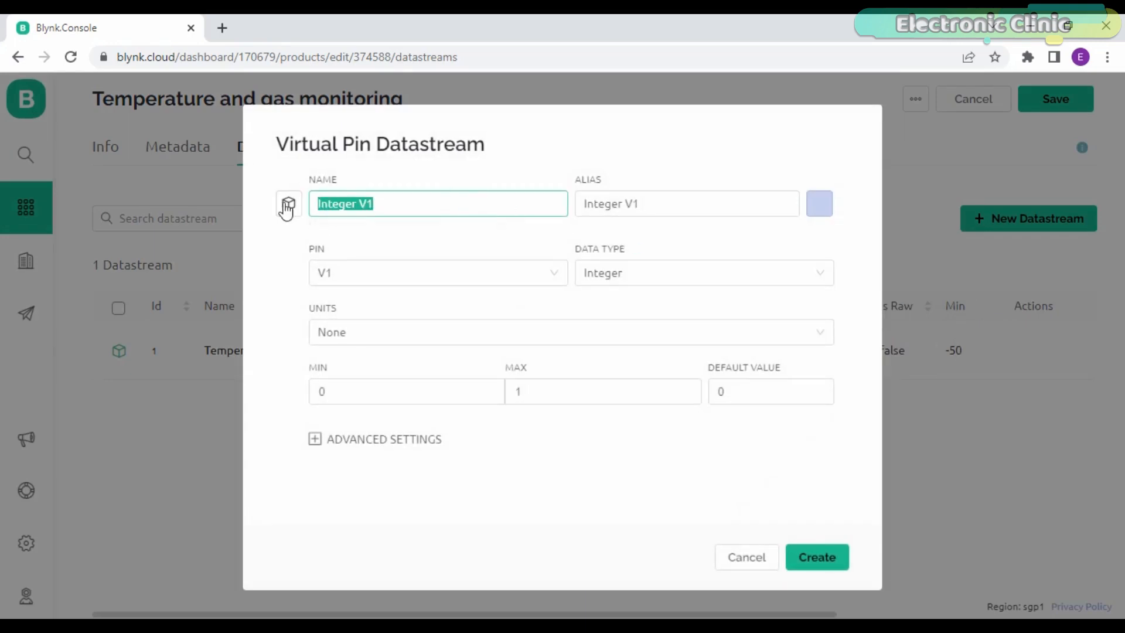
type("Gas")
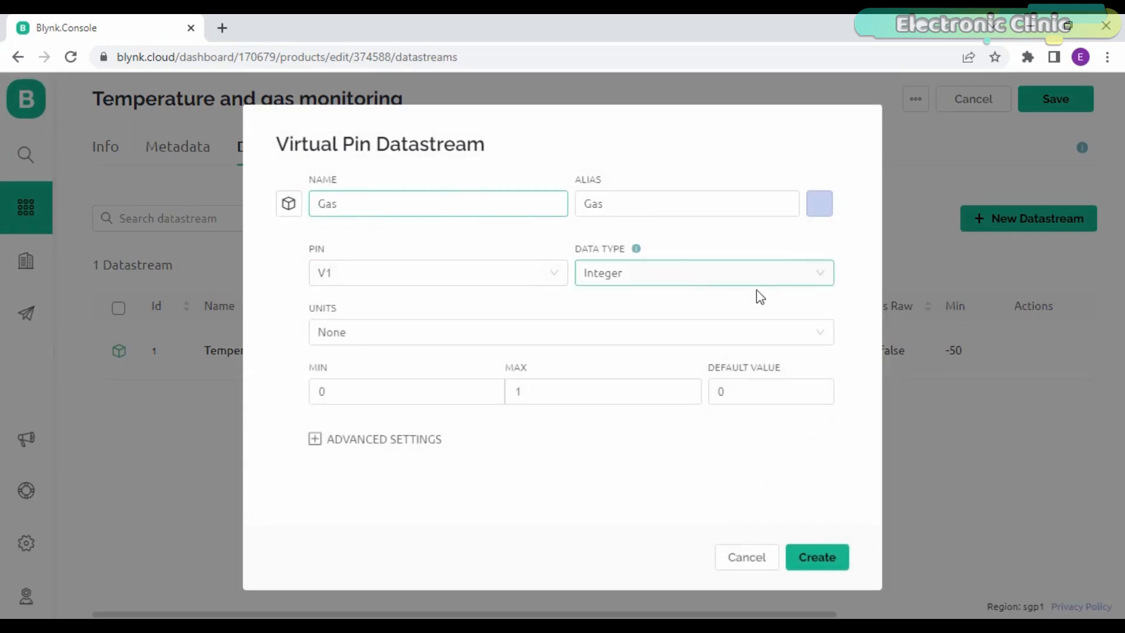
left_click(601, 392)
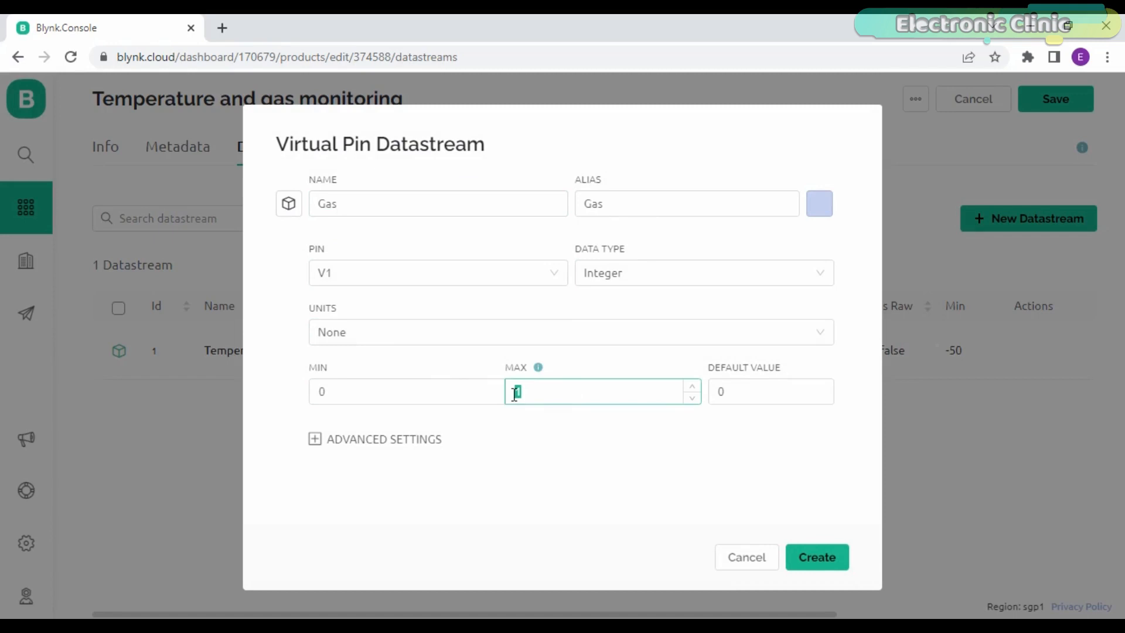
type("1500")
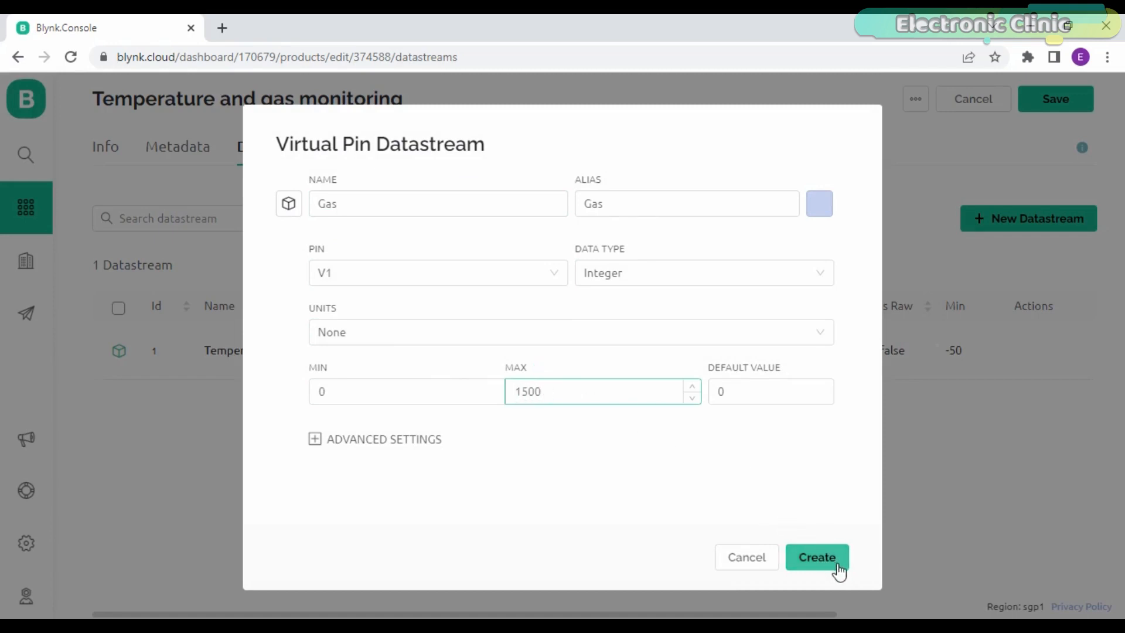
left_click(816, 557)
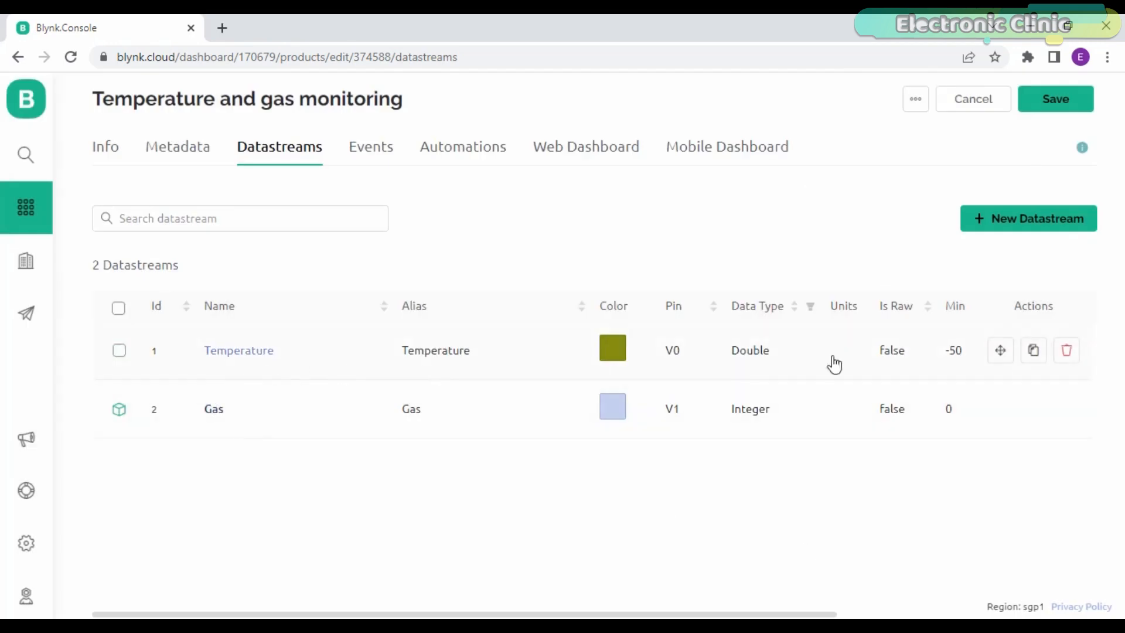
mouse_move(1000, 351)
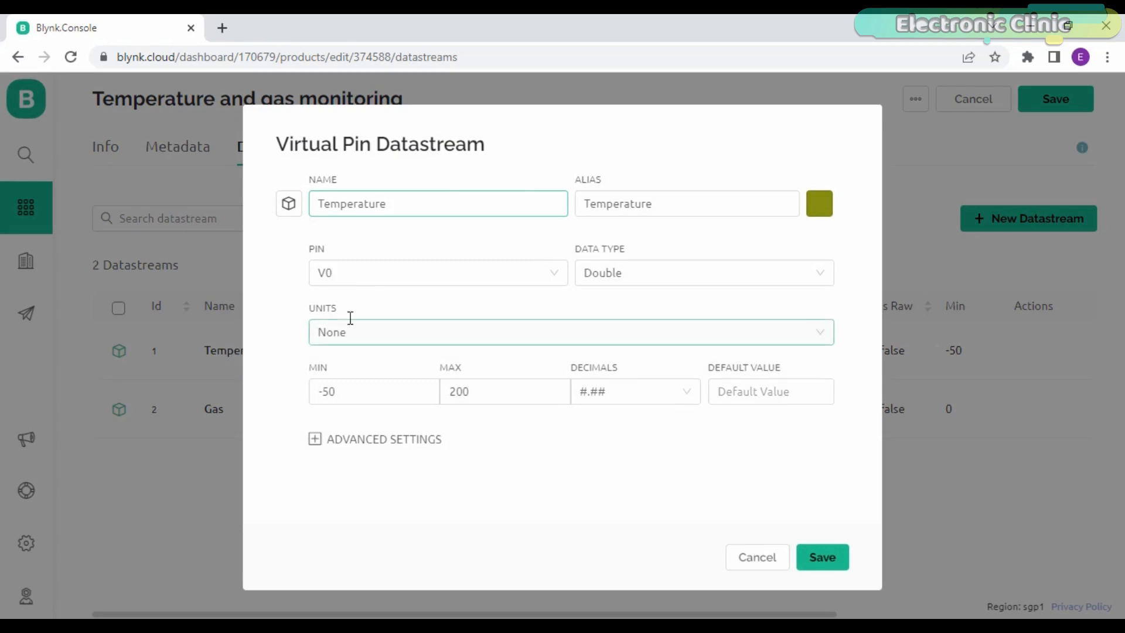
Set the Temperature datastream's unit to Celsius (°C).
left_click(567, 331)
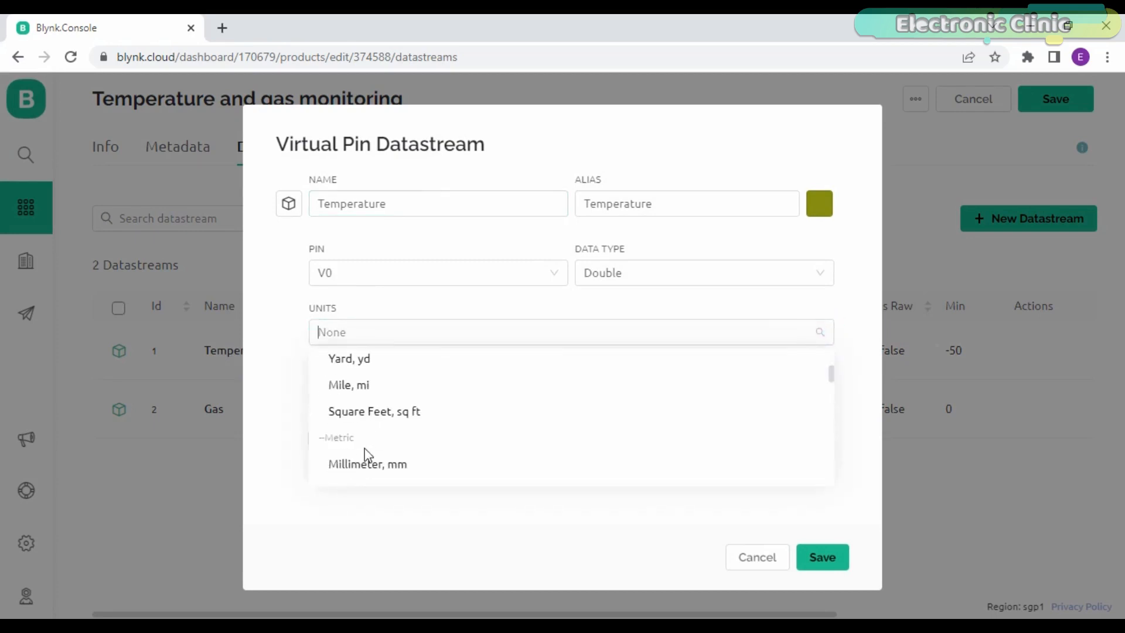
scroll("down", 3)
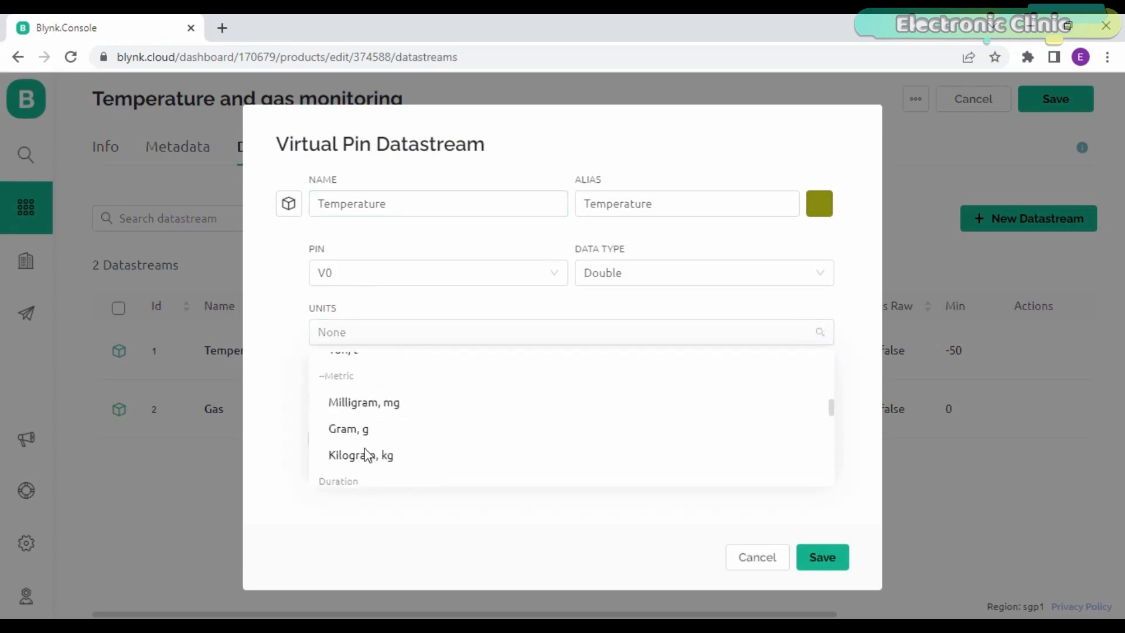
scroll("down", 3)
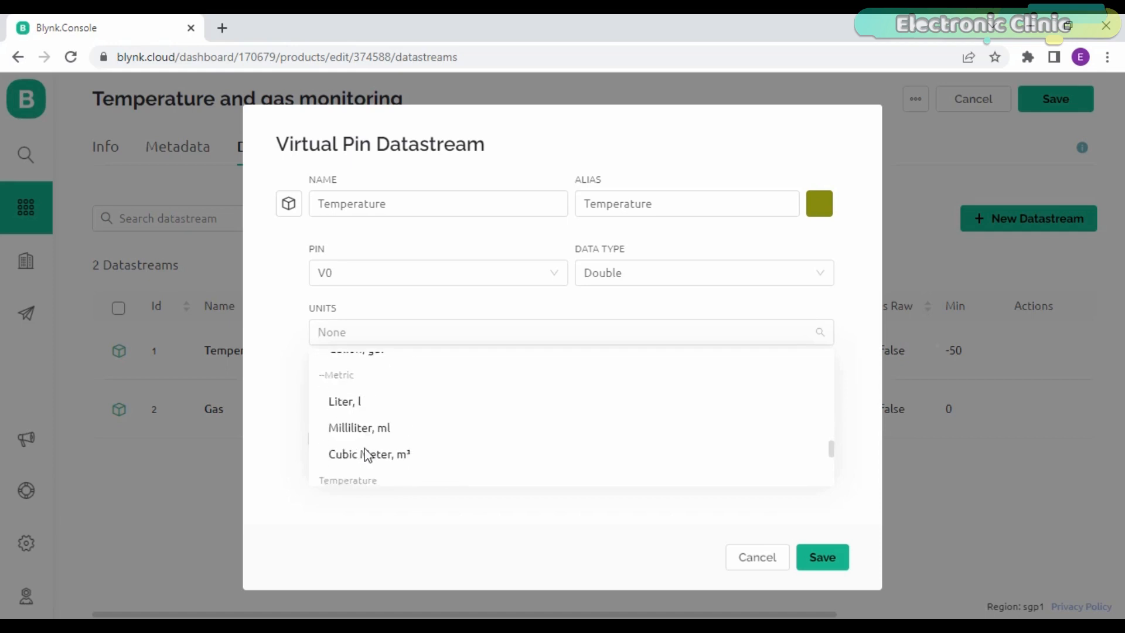
left_click(359, 476)
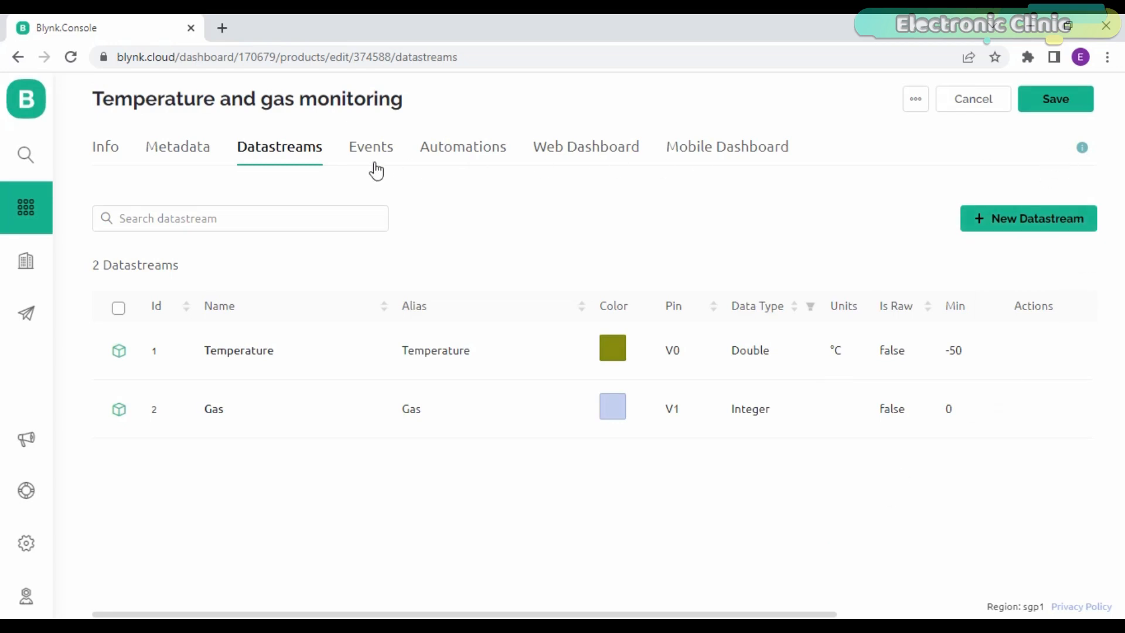
Add a web dashboard gauge titled Temperature linked to the Temperature (V0) datastream.
left_click(585, 146)
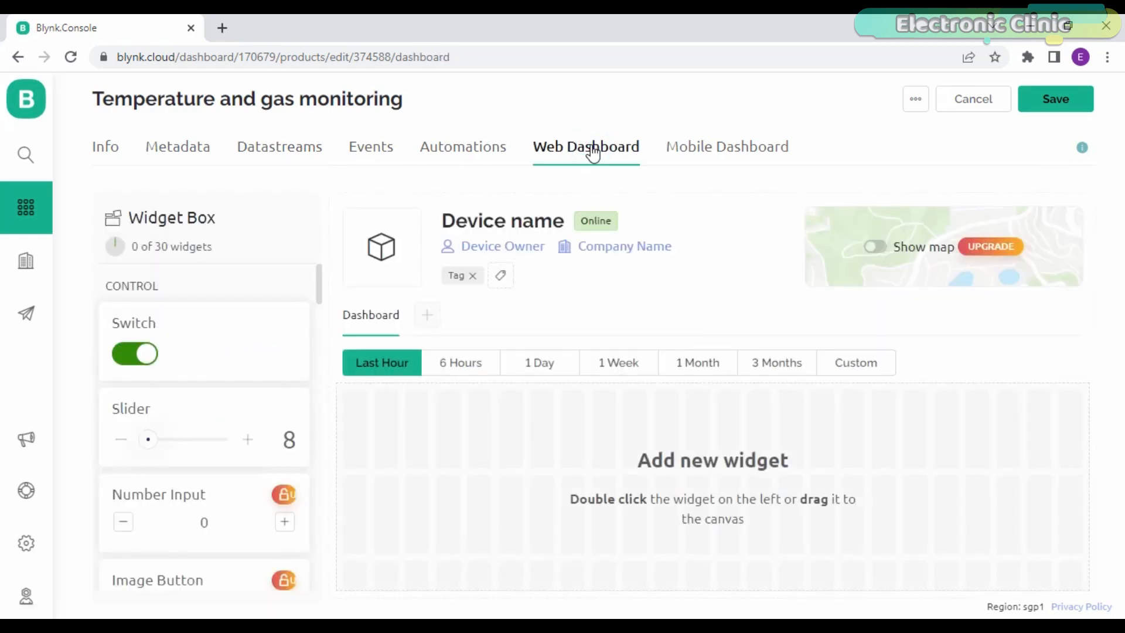
mouse_move(164, 436)
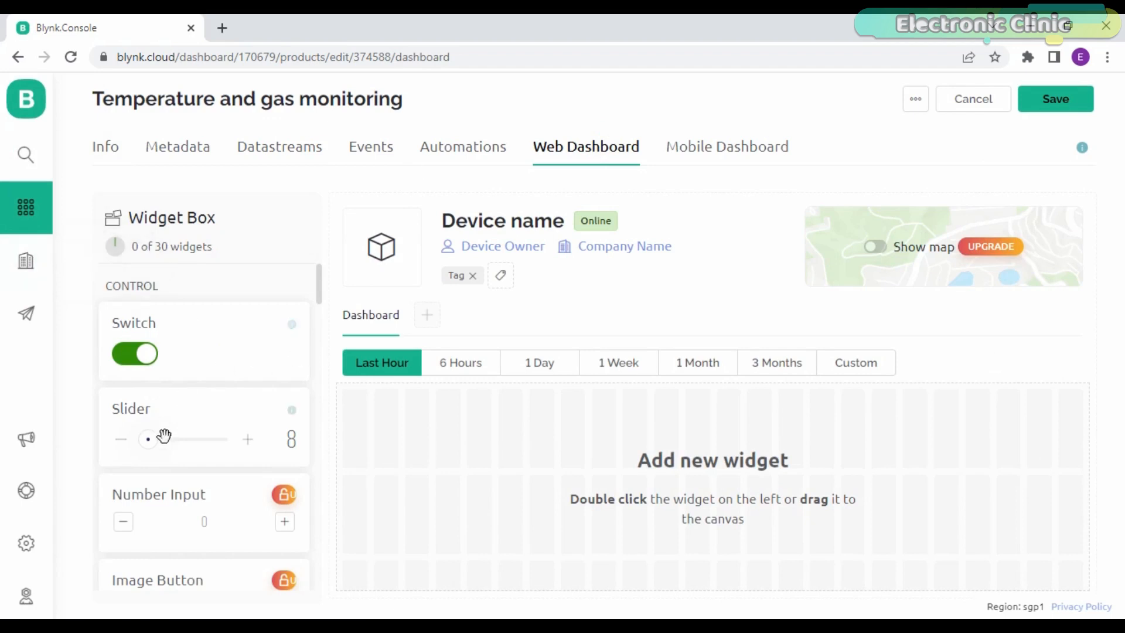
scroll("down", 3)
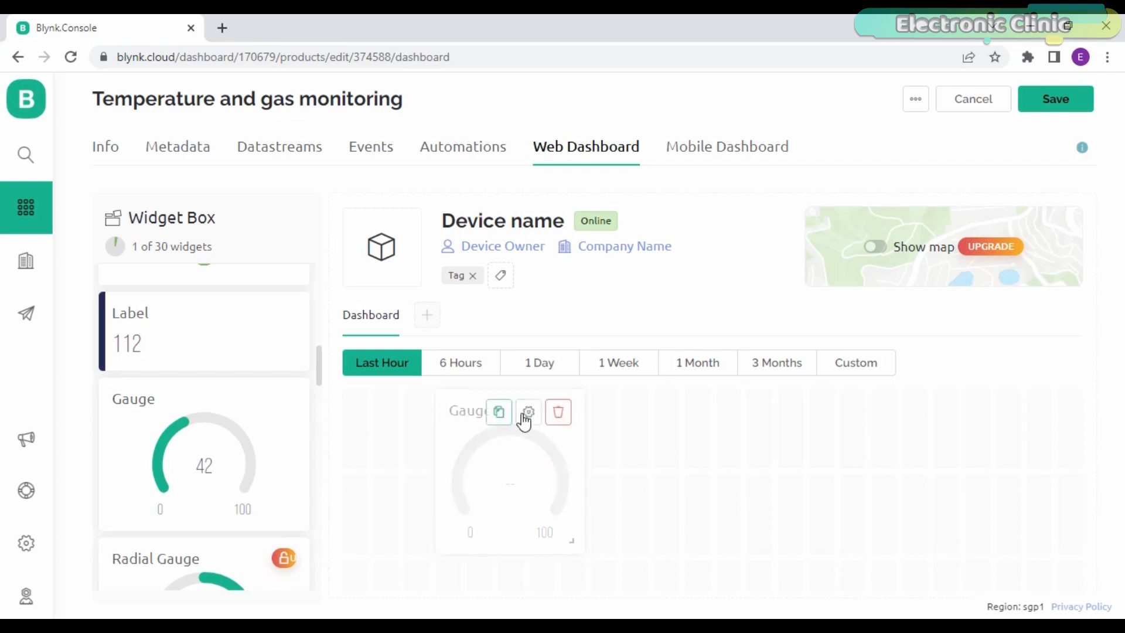
left_click(527, 411)
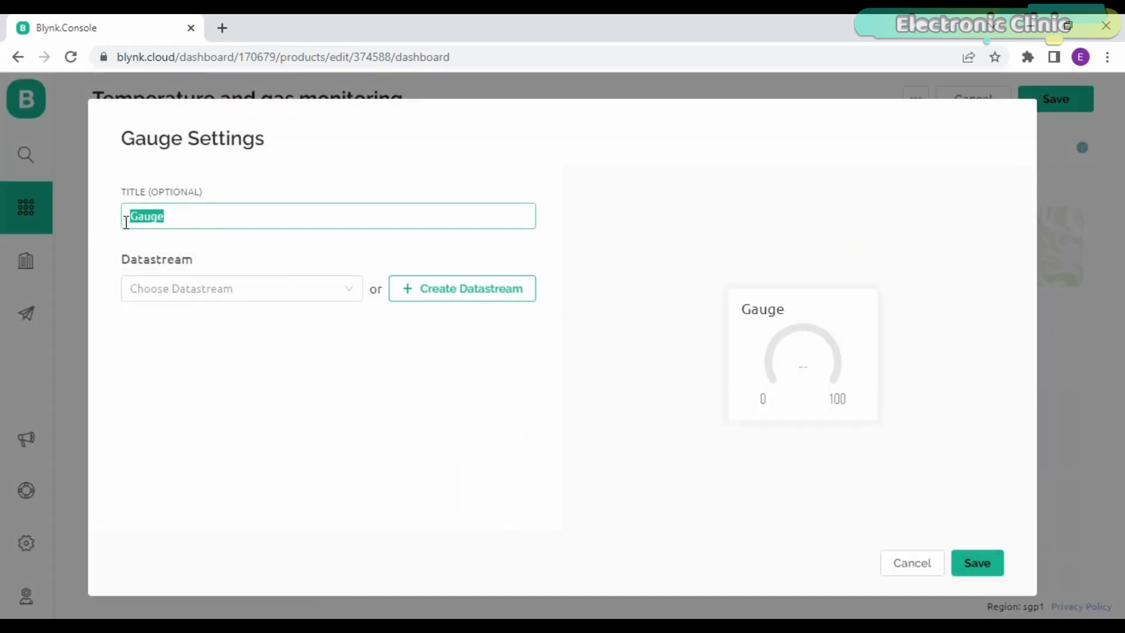
type("Temperat")
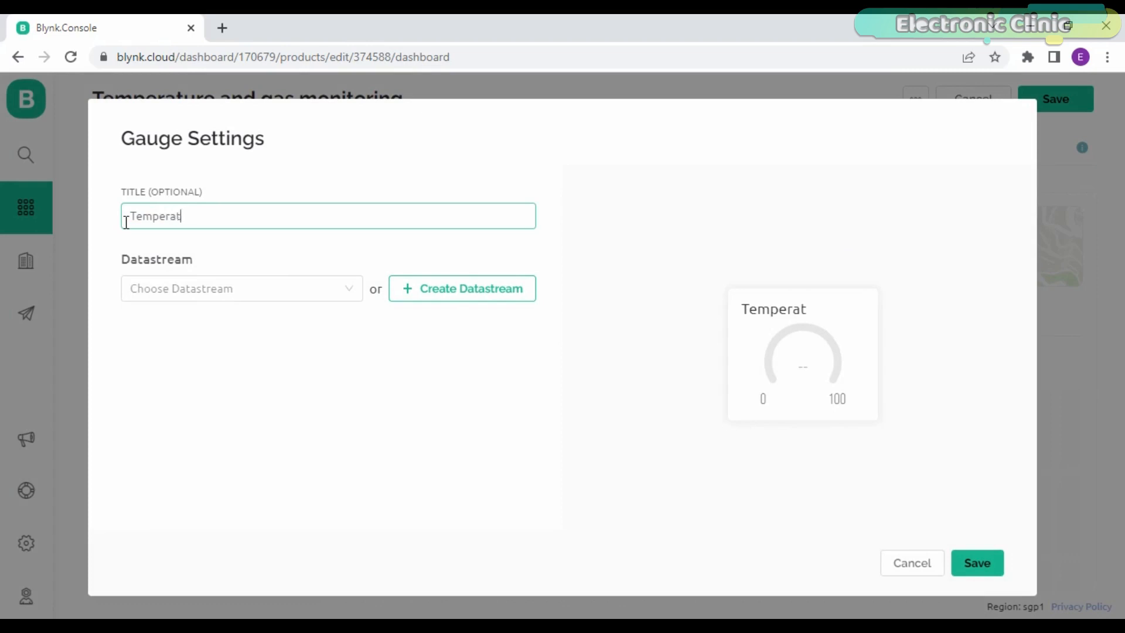
left_click(242, 288)
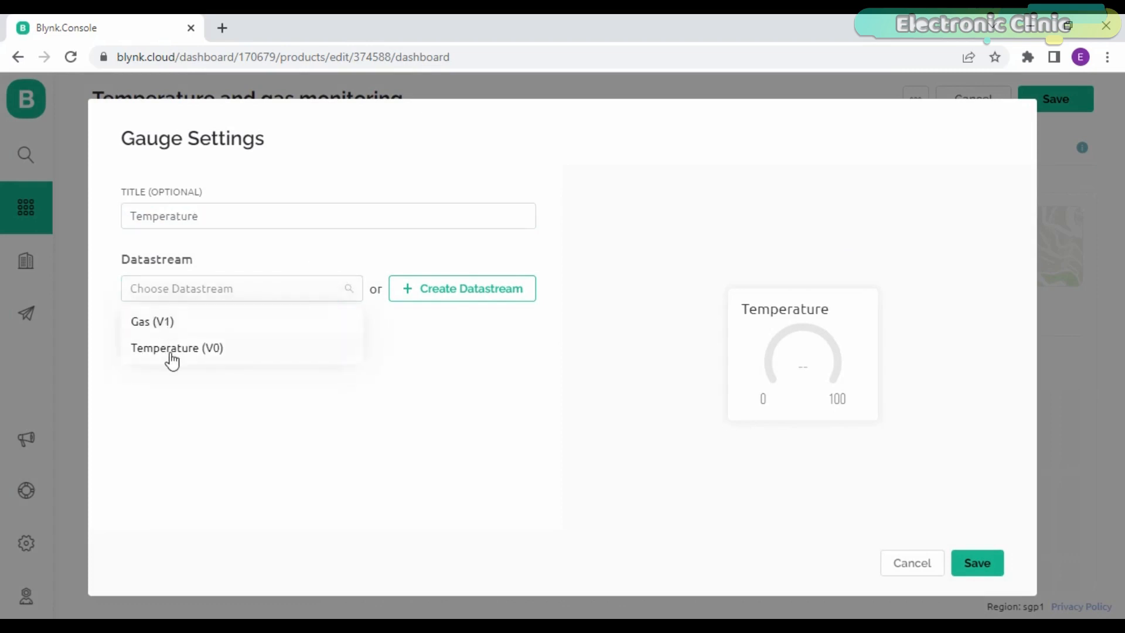
left_click(177, 348)
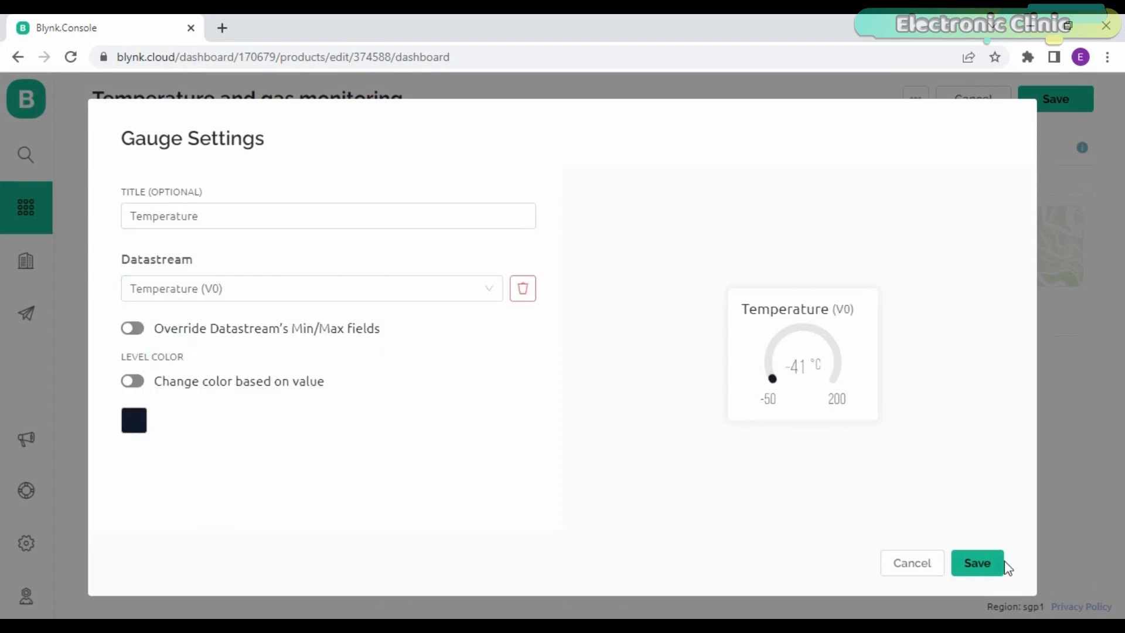
left_click(976, 562)
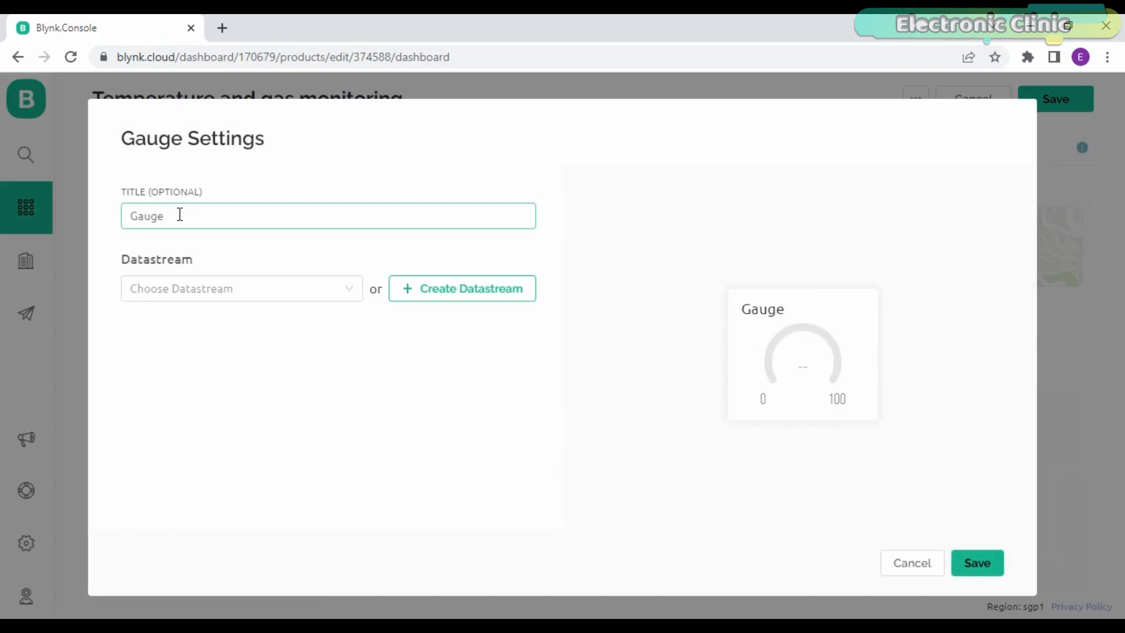
Title the second gauge Gas on Gas (V1), enlarge both gauges and save the template dashboard.
type("Gas")
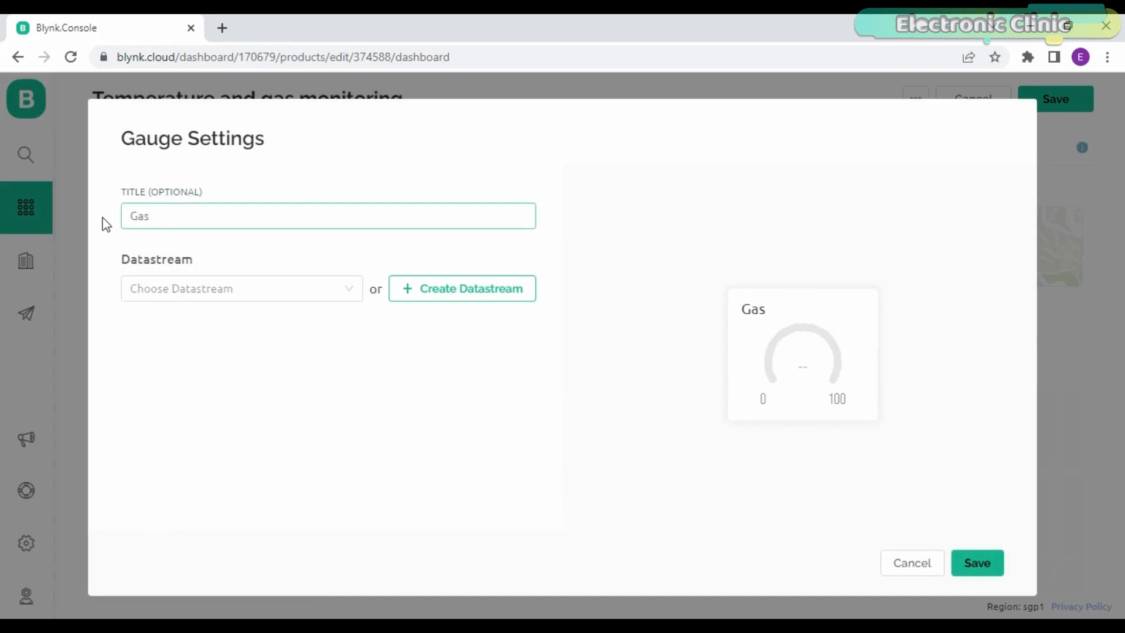
left_click(240, 288)
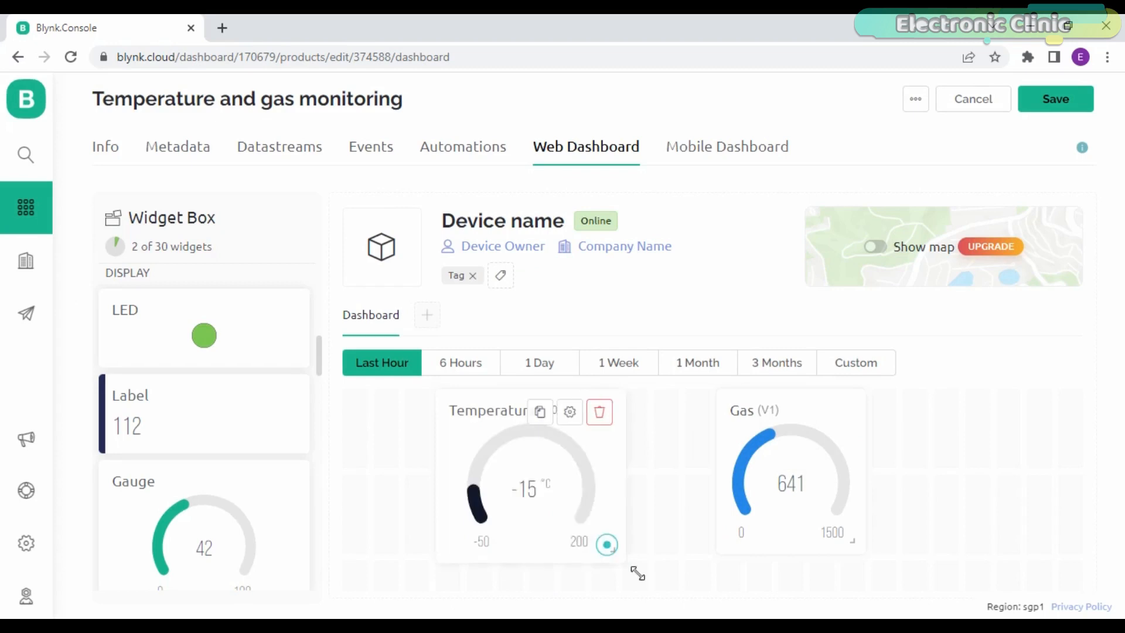
scroll("down", 3)
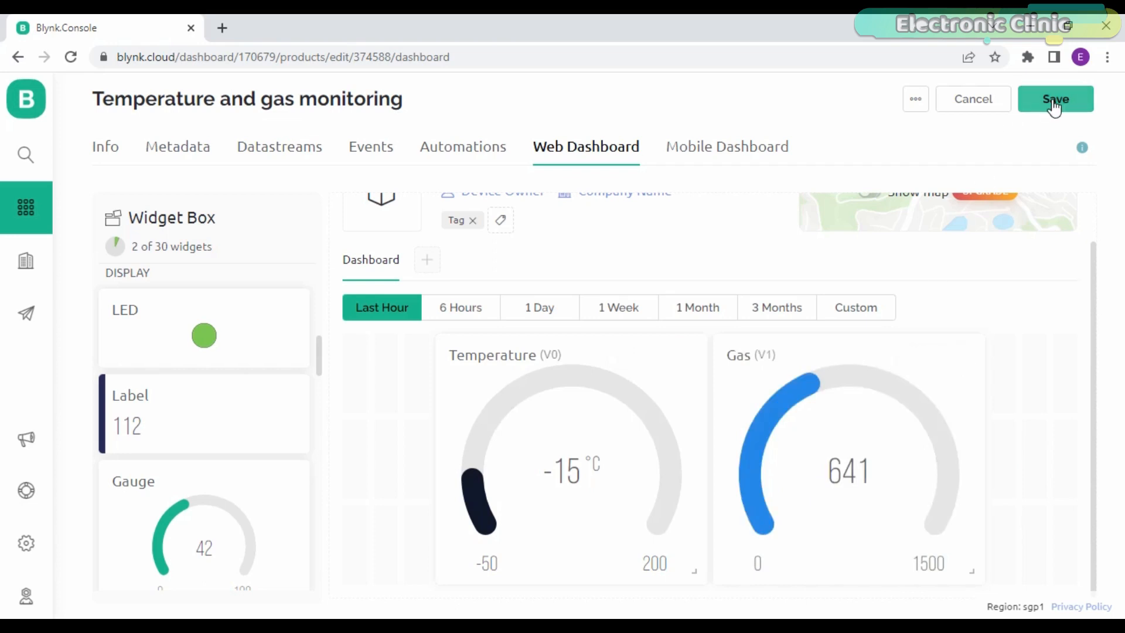
left_click(1056, 99)
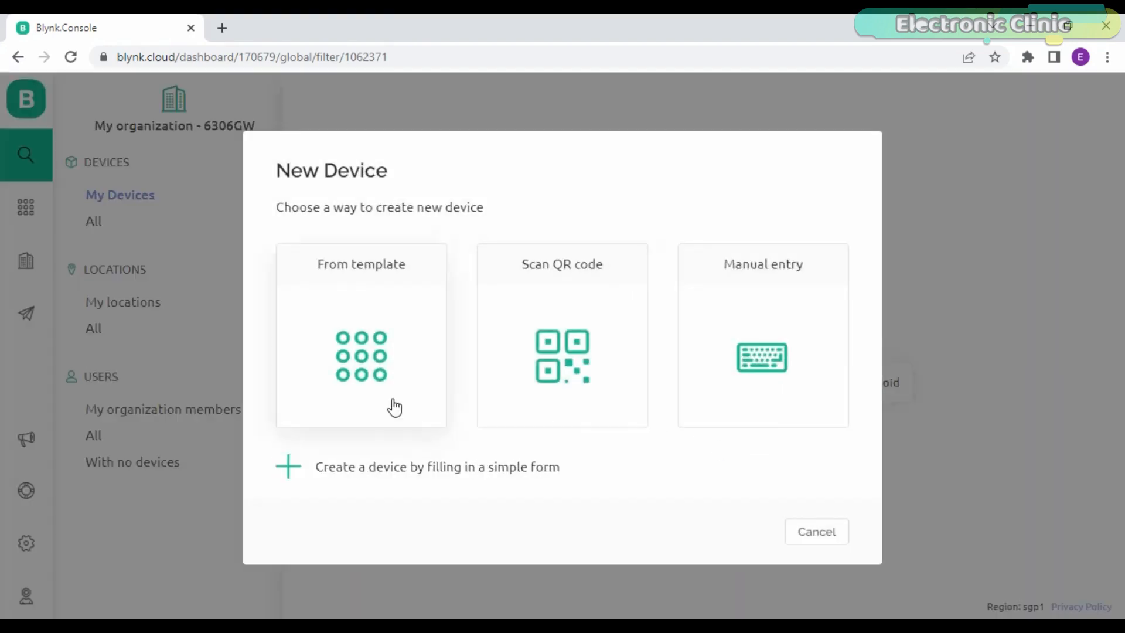
Create a new device from the Temperature and gas monitoring template.
left_click(361, 335)
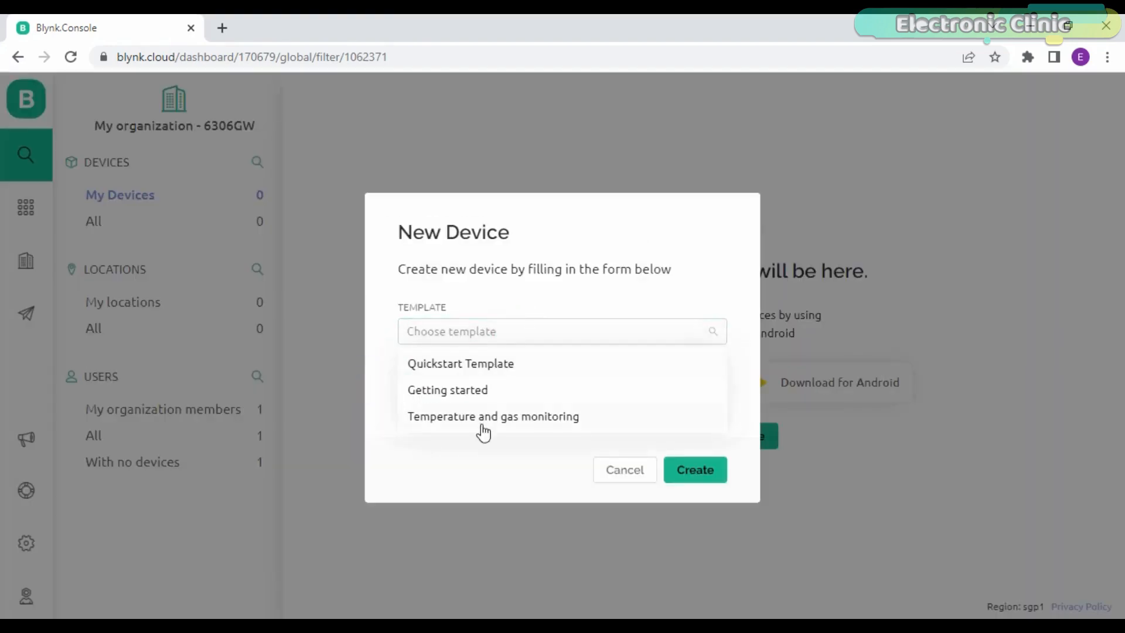
left_click(693, 469)
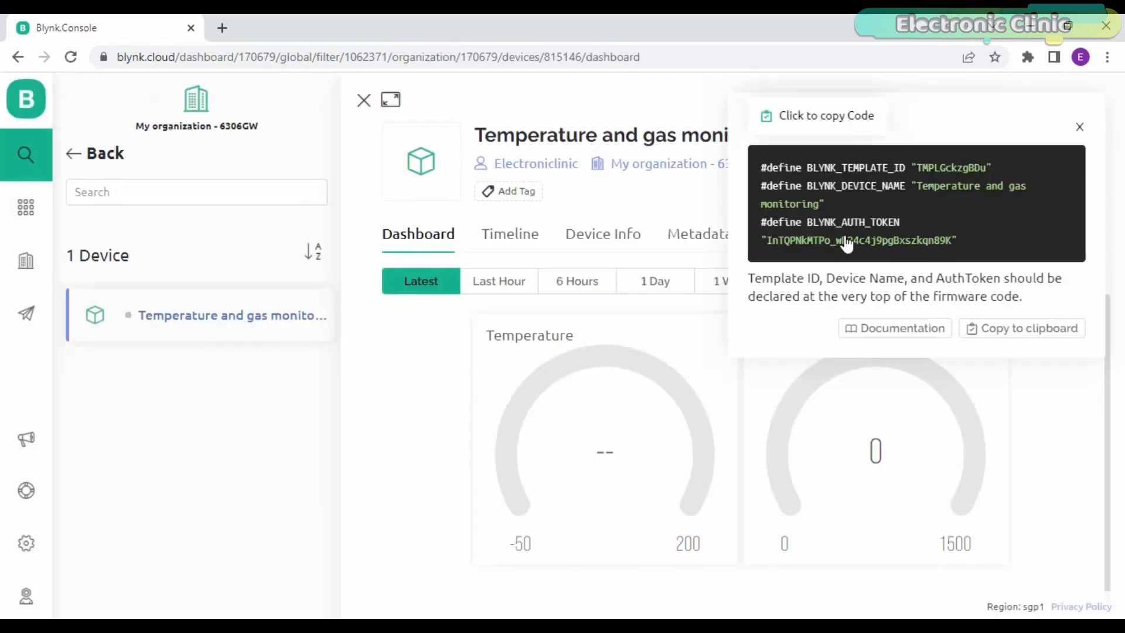
mouse_move(852, 219)
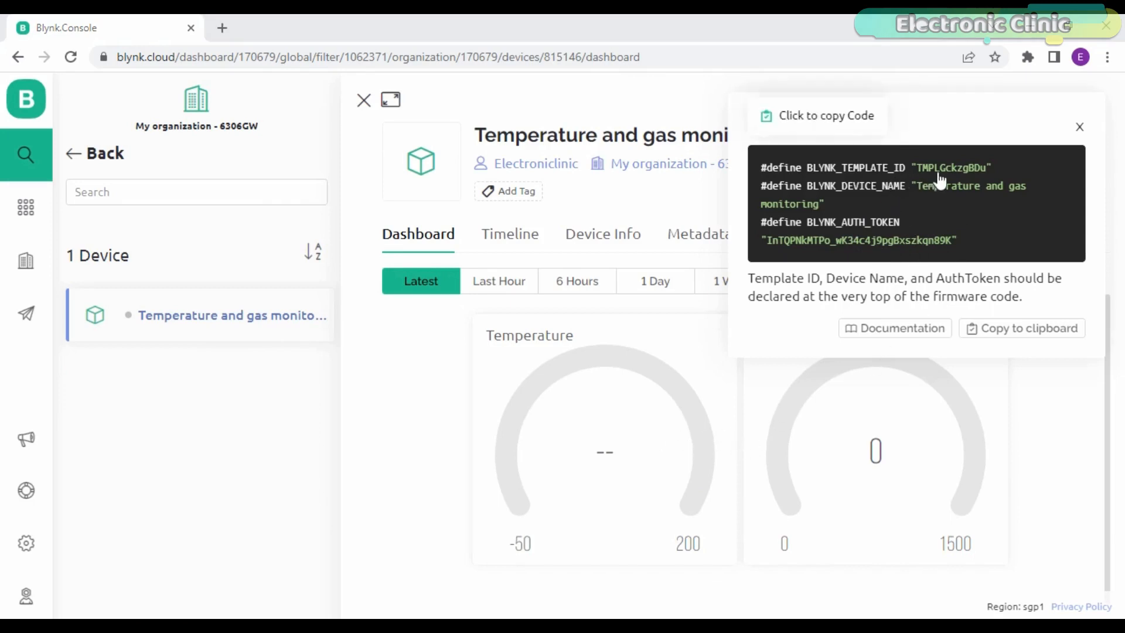
Paste the copied Blynk template ID into the sketch and set the device name to 'Temperature and gas monitoring'.
right_click(940, 168)
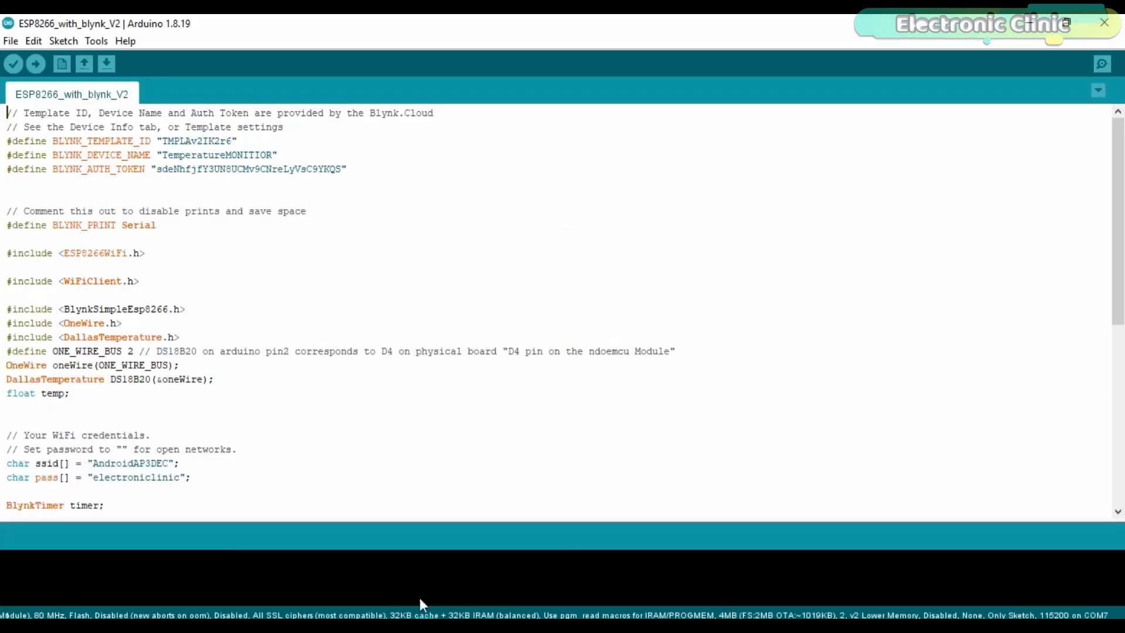
right_click(194, 141)
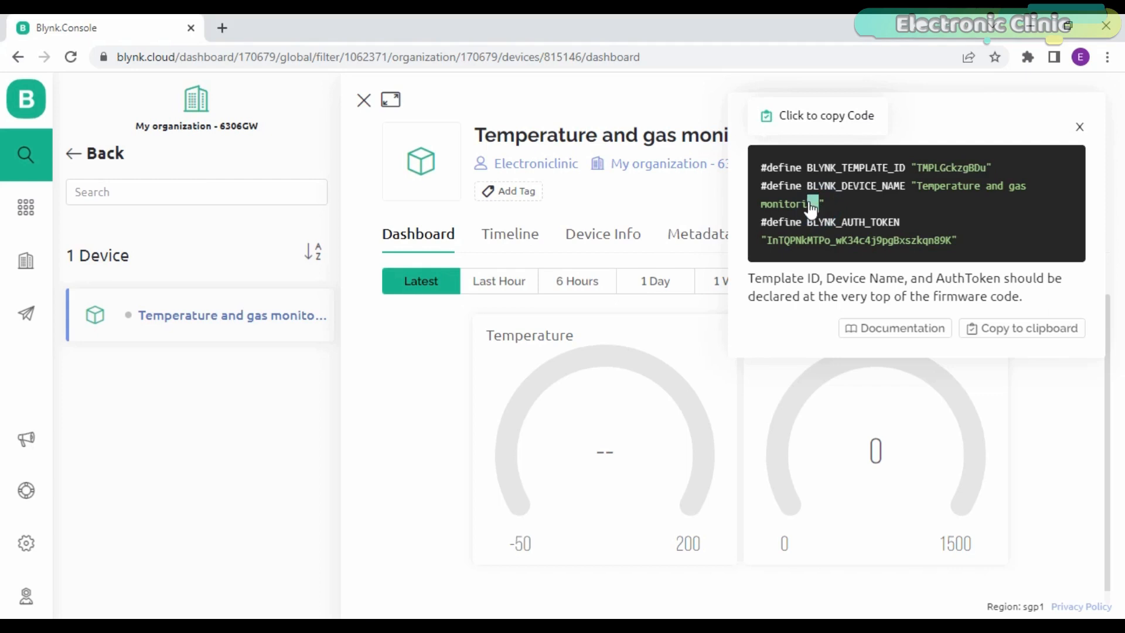
left_click(815, 116)
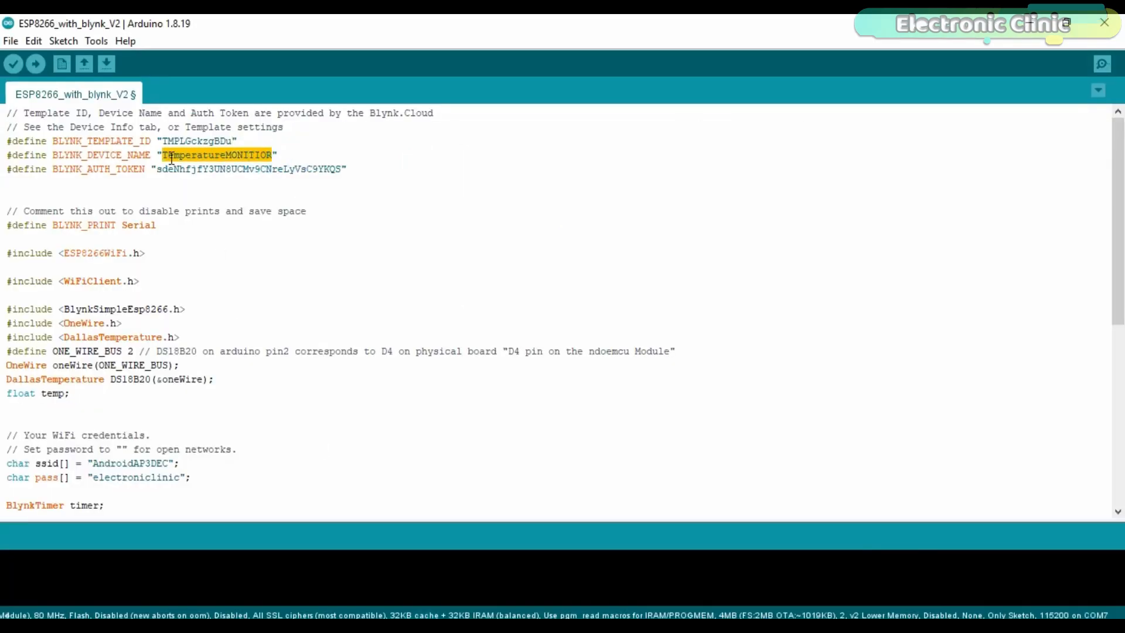
type("Temperature and gas monitoring")
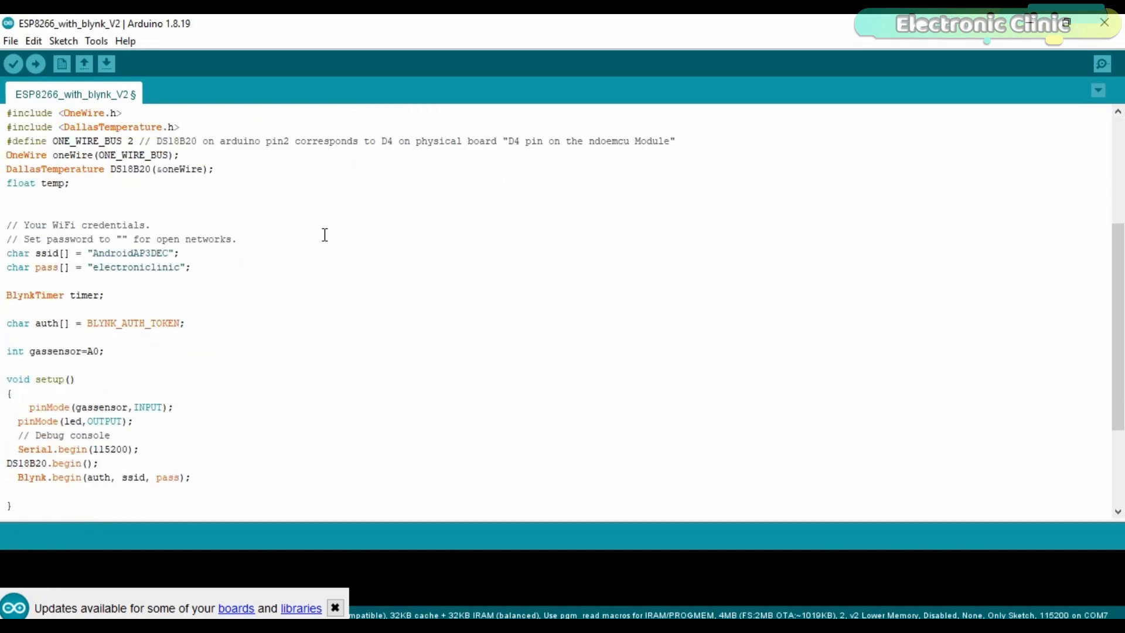
scroll("down", 3)
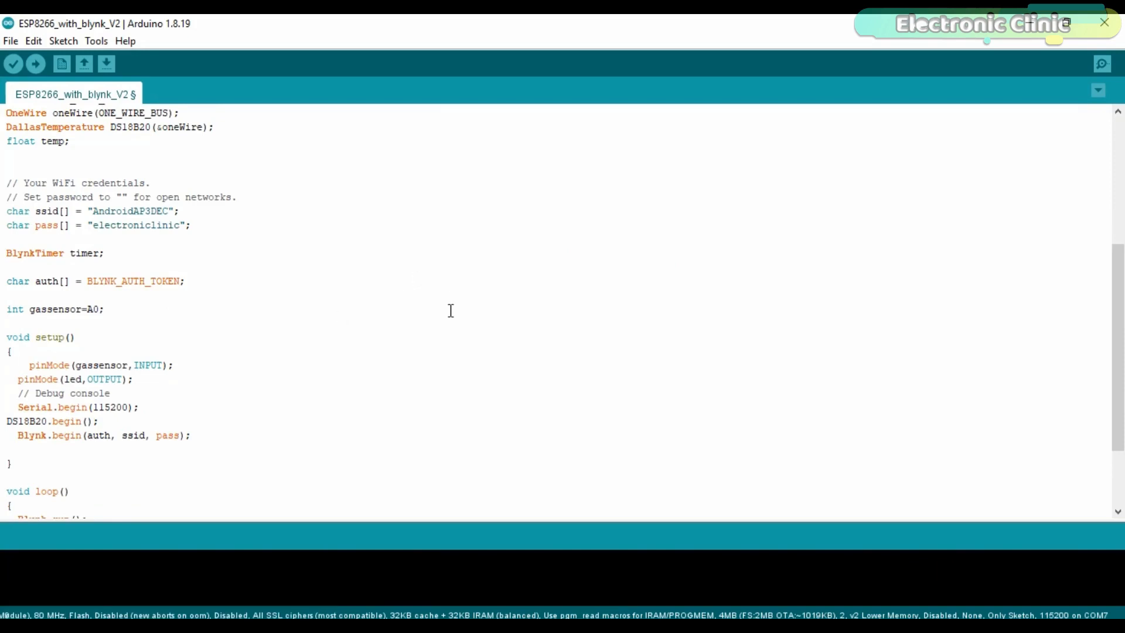
left_click(34, 64)
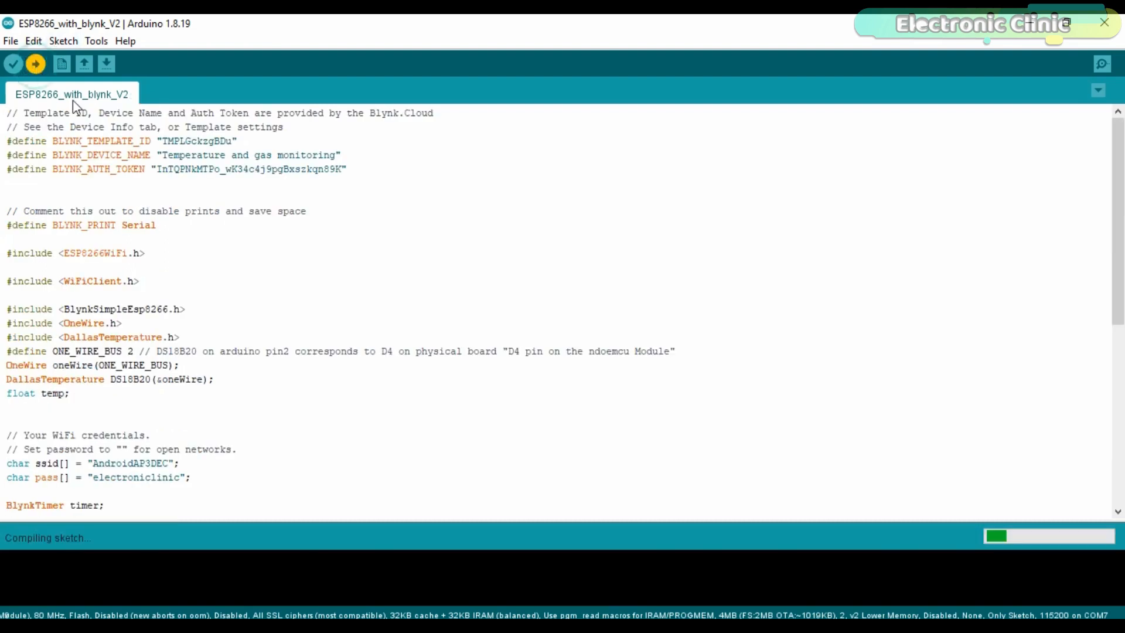
Scroll through the sketch while it compiles and start the upload to the ESP8266.
scroll("down", 3)
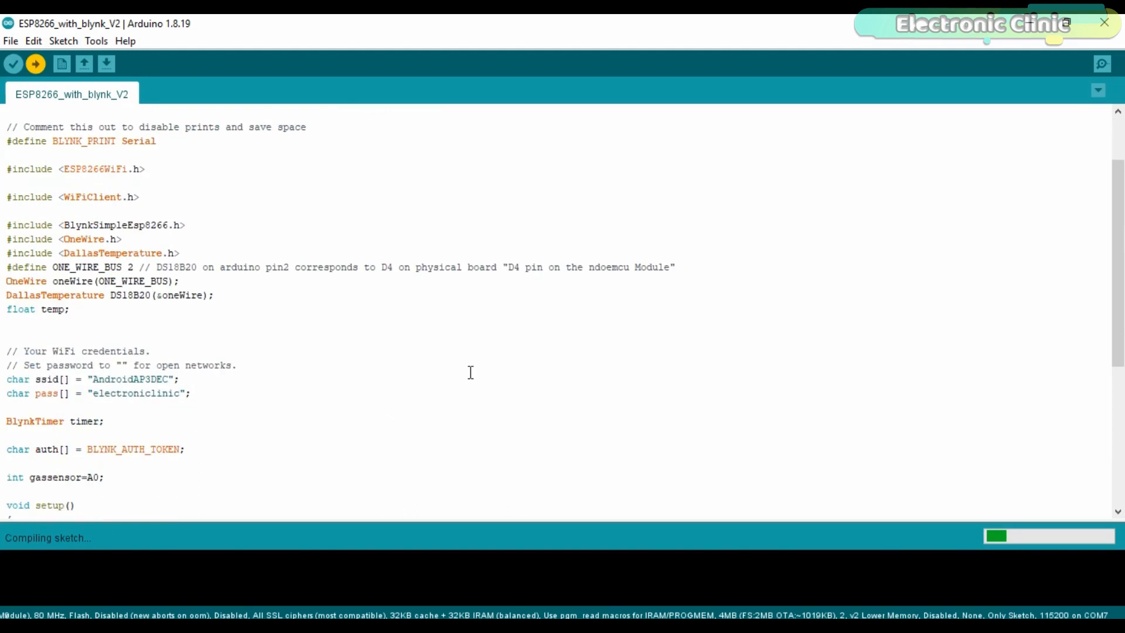
scroll("down", 3)
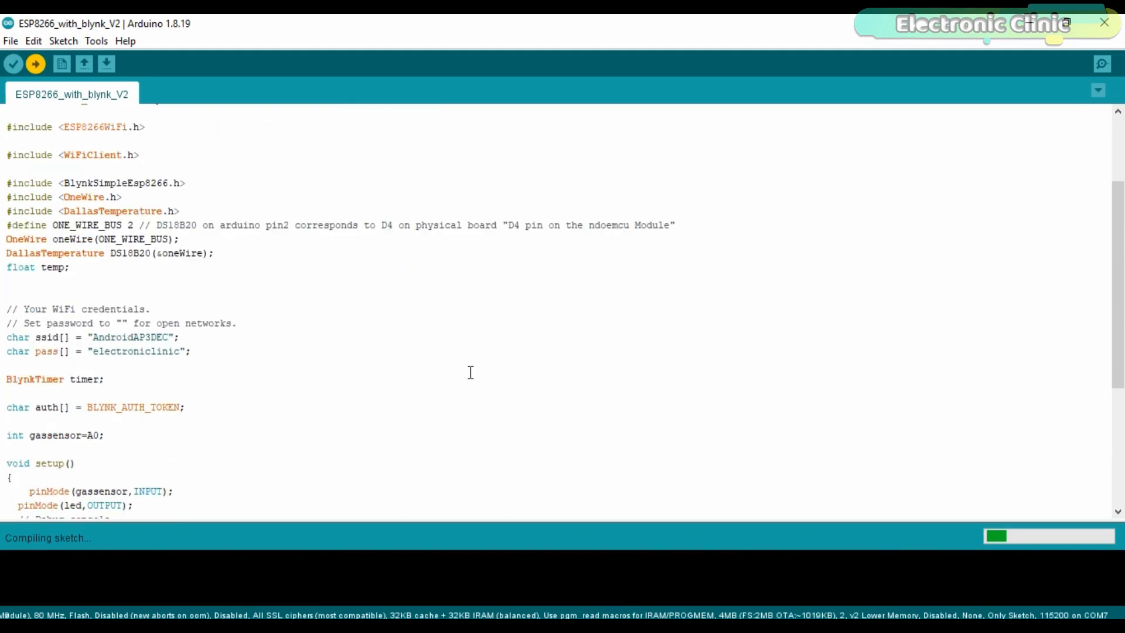
scroll("down", 3)
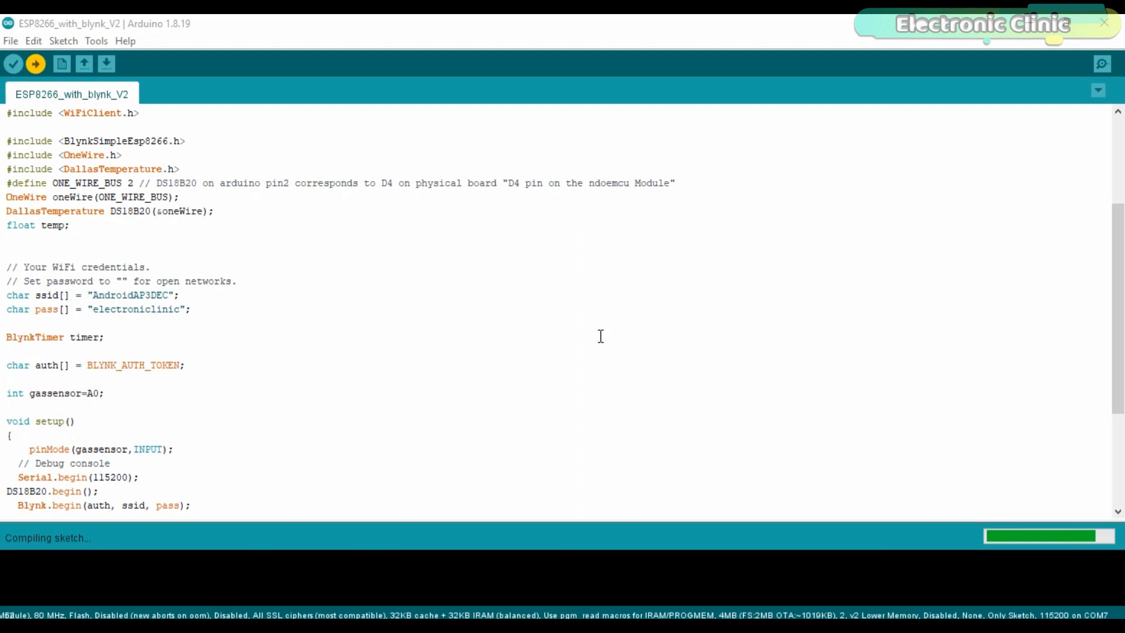
left_click(34, 63)
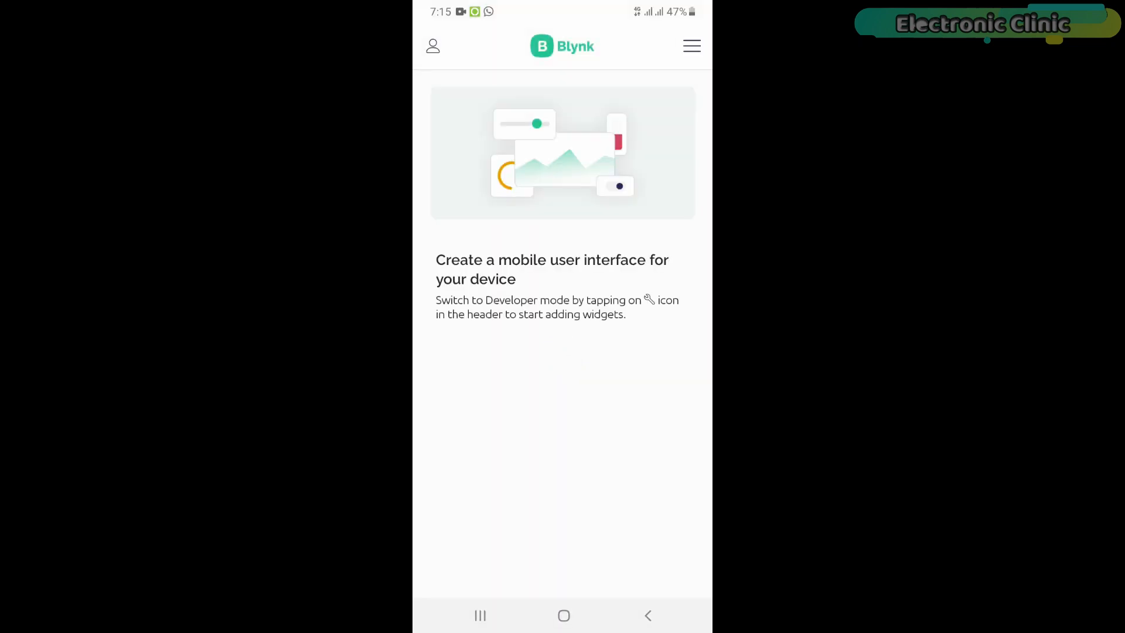
Enter Developer Mode, open the Temperature and gas monitoring template, and add a Gauge widget.
left_click(690, 46)
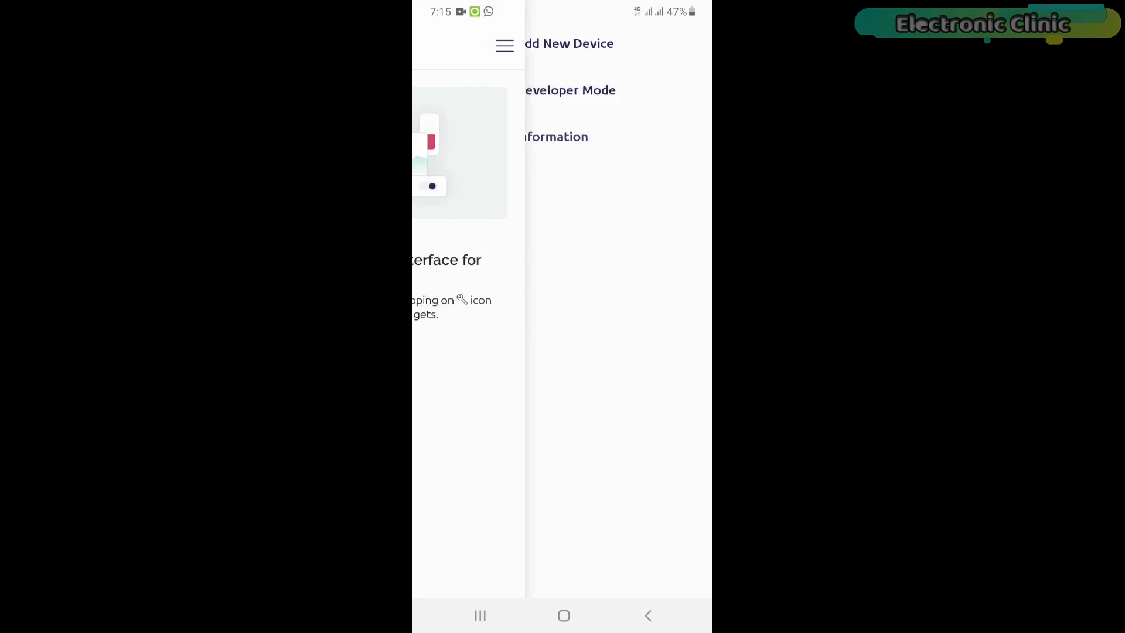
left_click(571, 91)
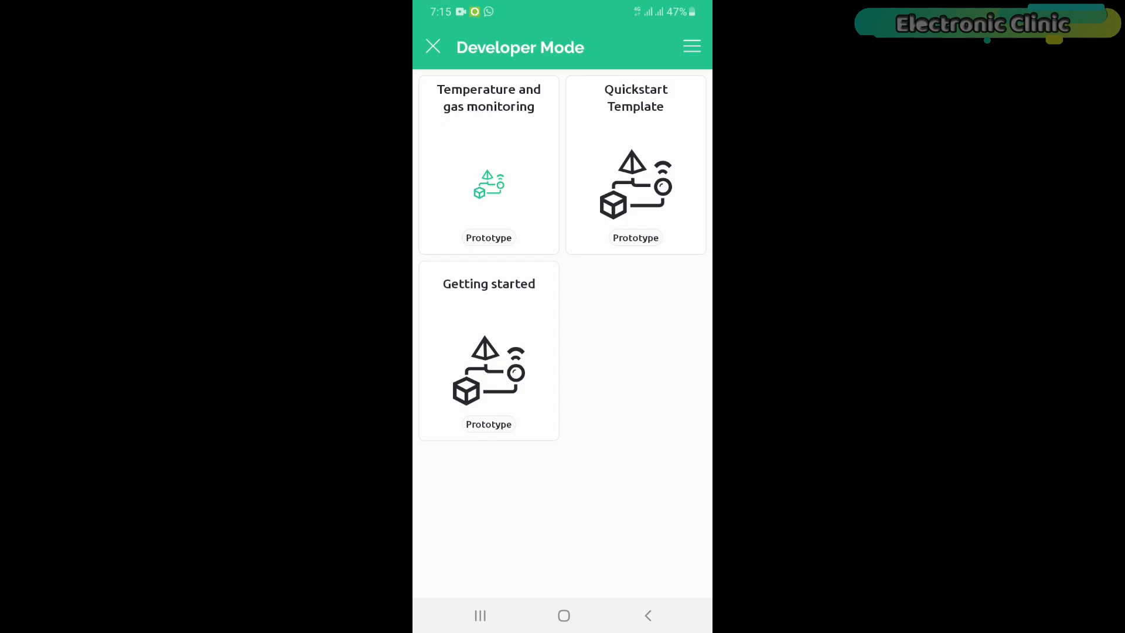
left_click(489, 166)
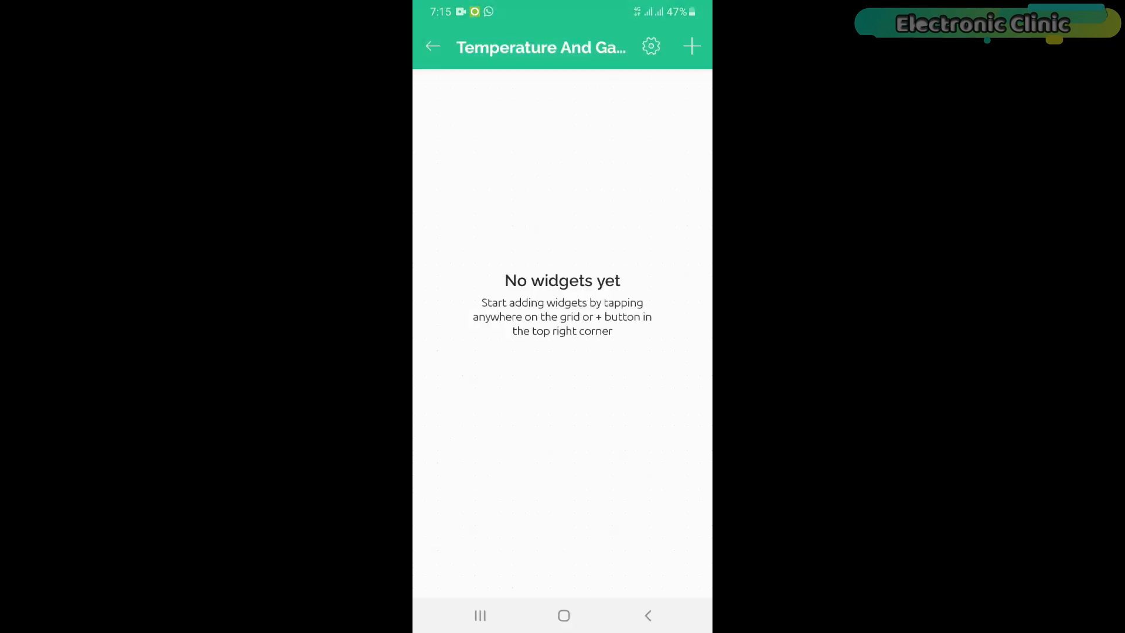
left_click(691, 46)
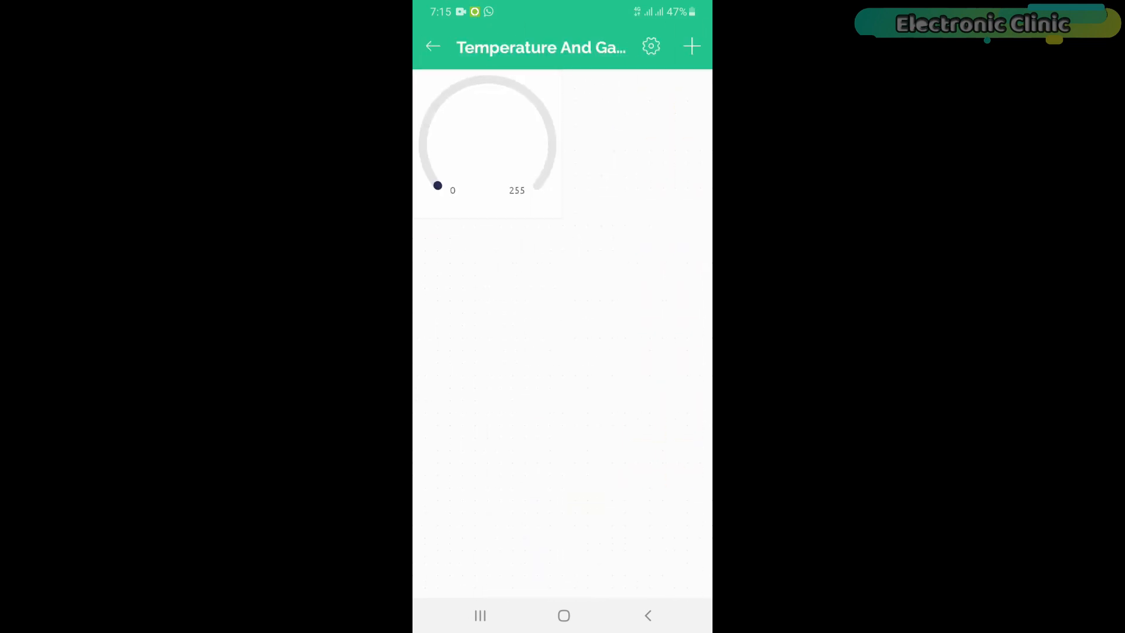
Link the gauge to the Temperature (V0) datastream and title it 'Temper' in Design.
left_click(487, 143)
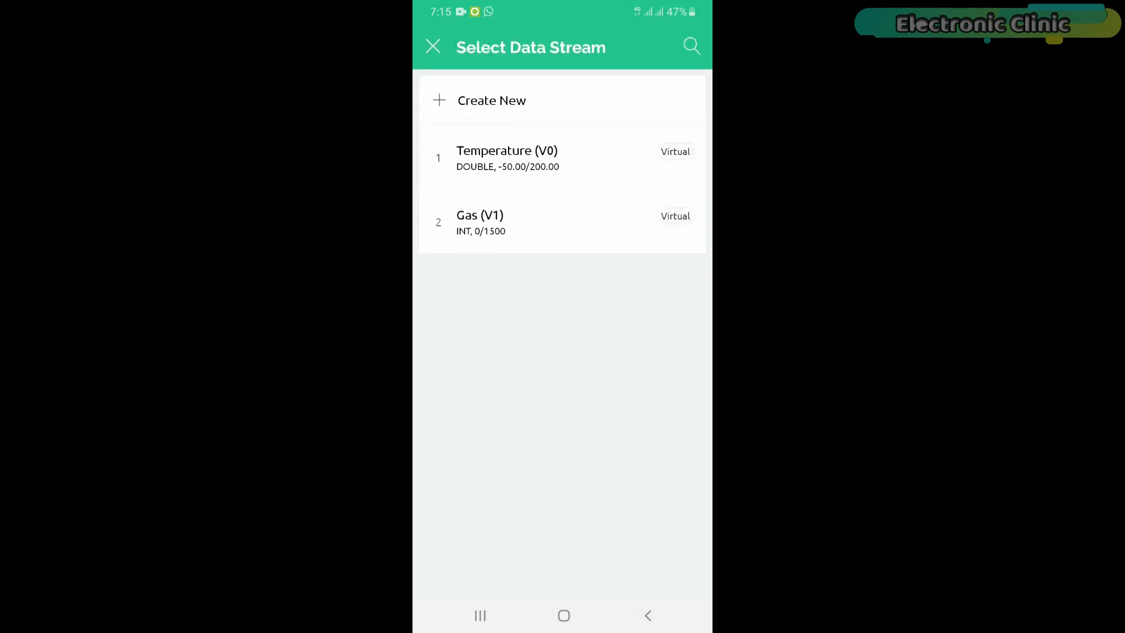
left_click(506, 158)
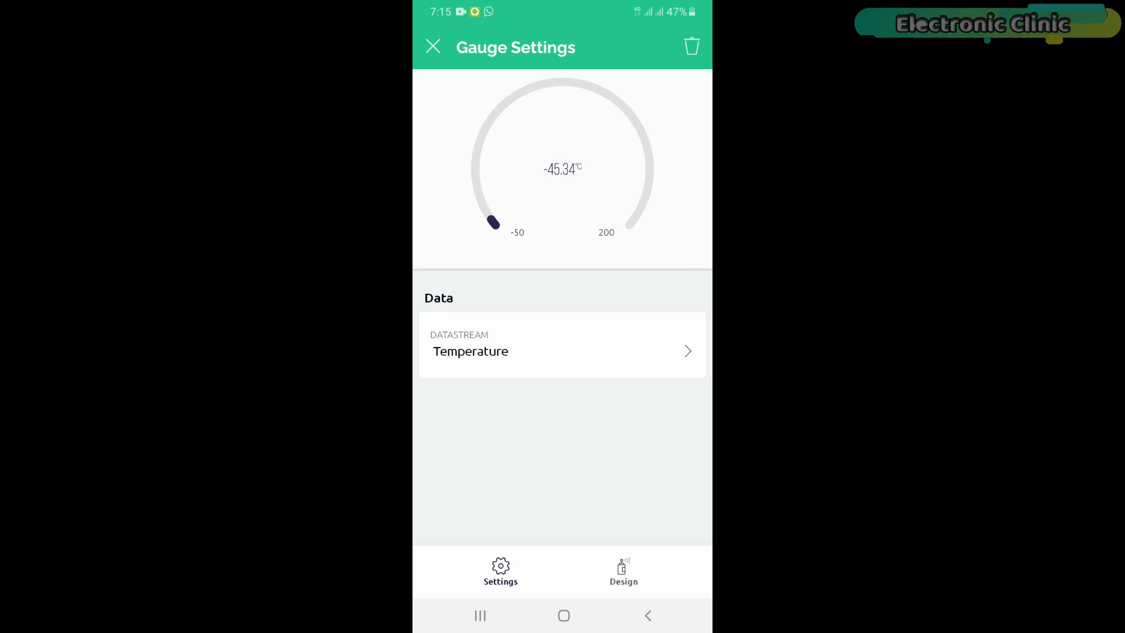
left_click(622, 572)
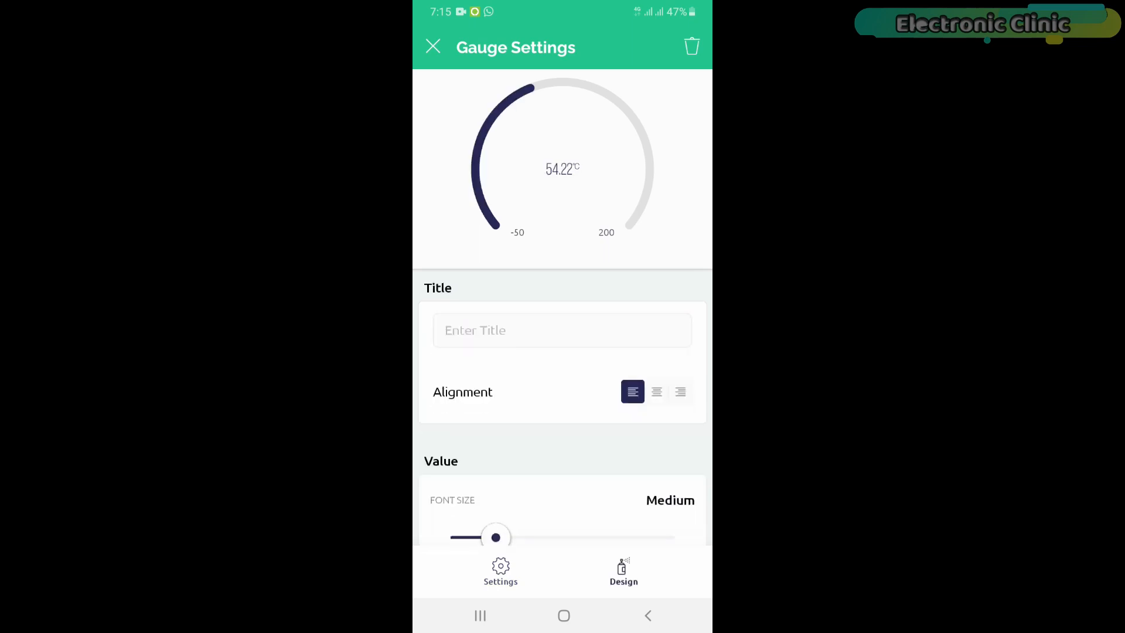
left_click(562, 330)
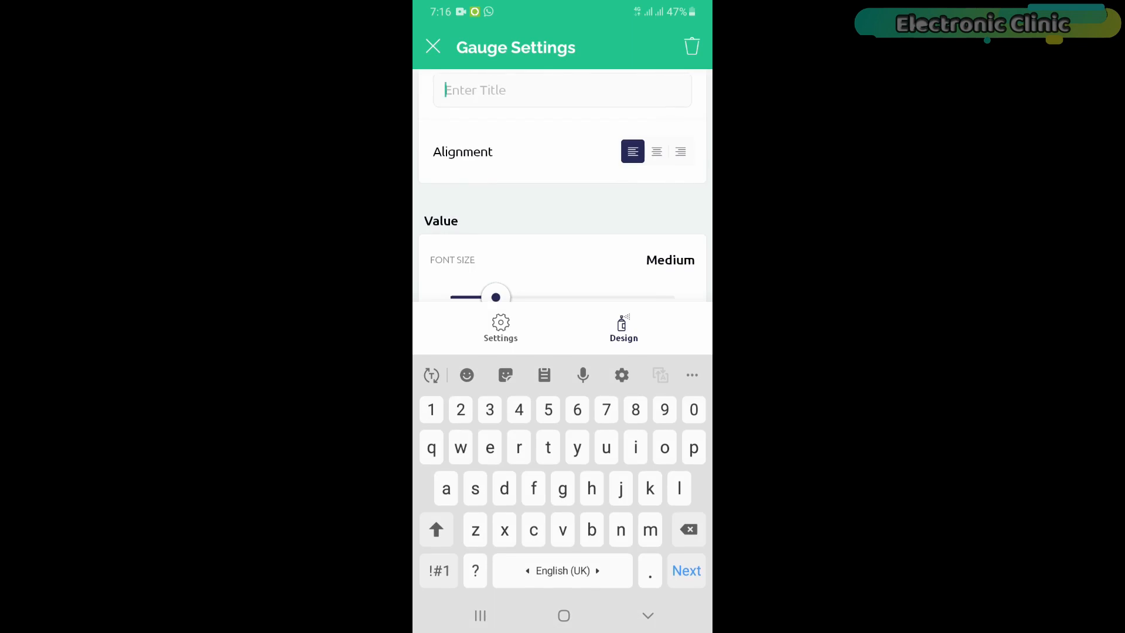
type("Temper")
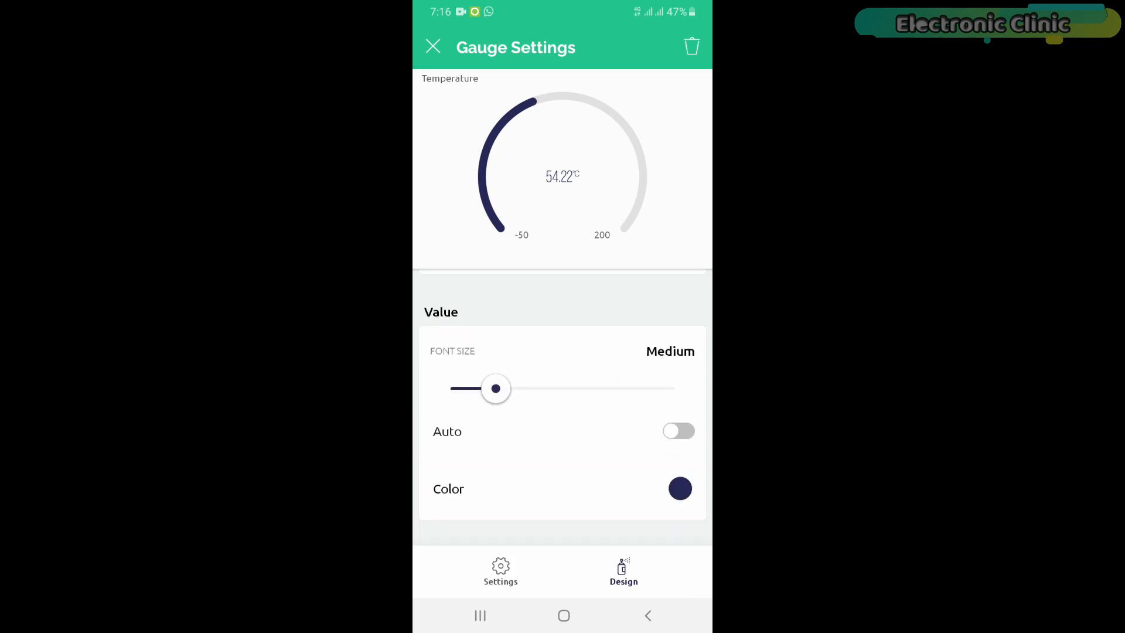
left_click(432, 46)
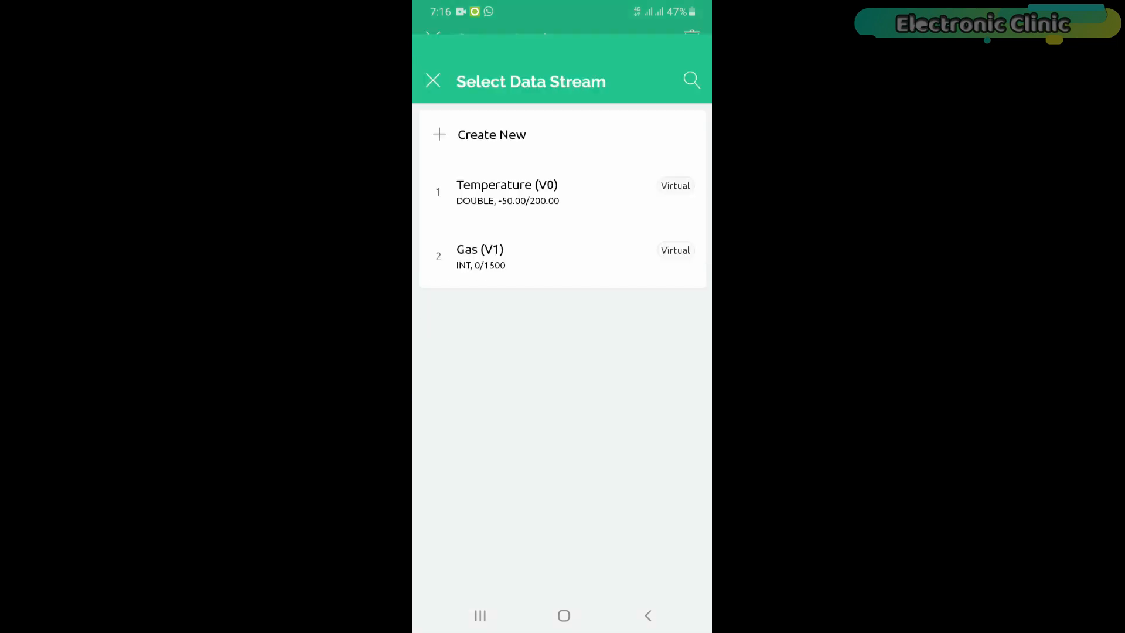
Link the second gauge to the Gas (V1) datastream, title it 'Gas', and exit to the live dashboard.
left_click(479, 257)
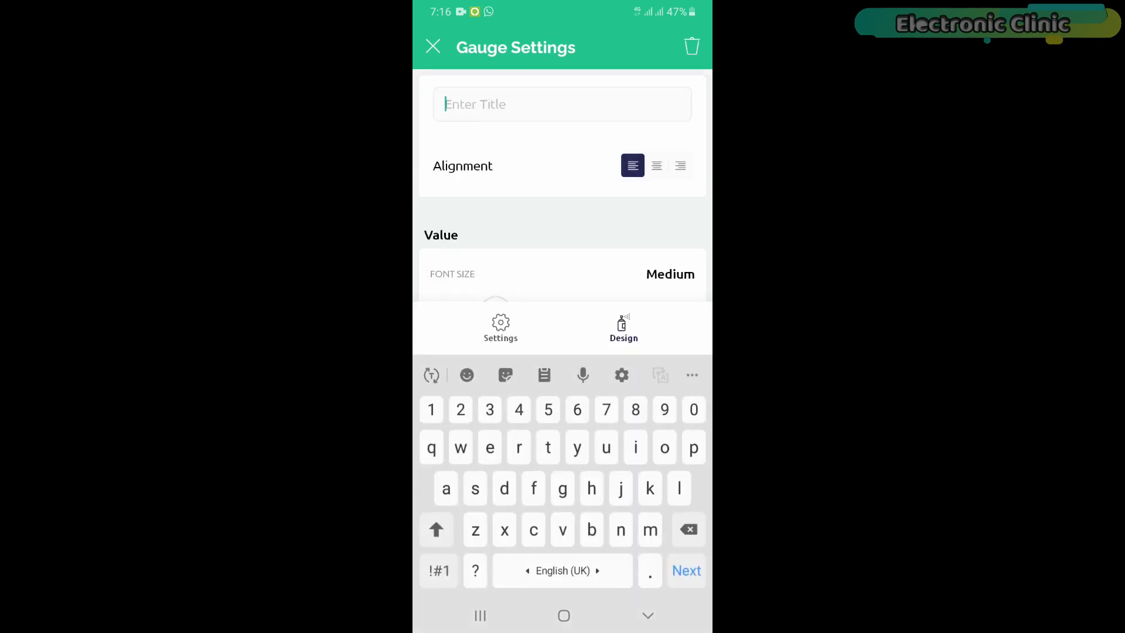
type("Gas")
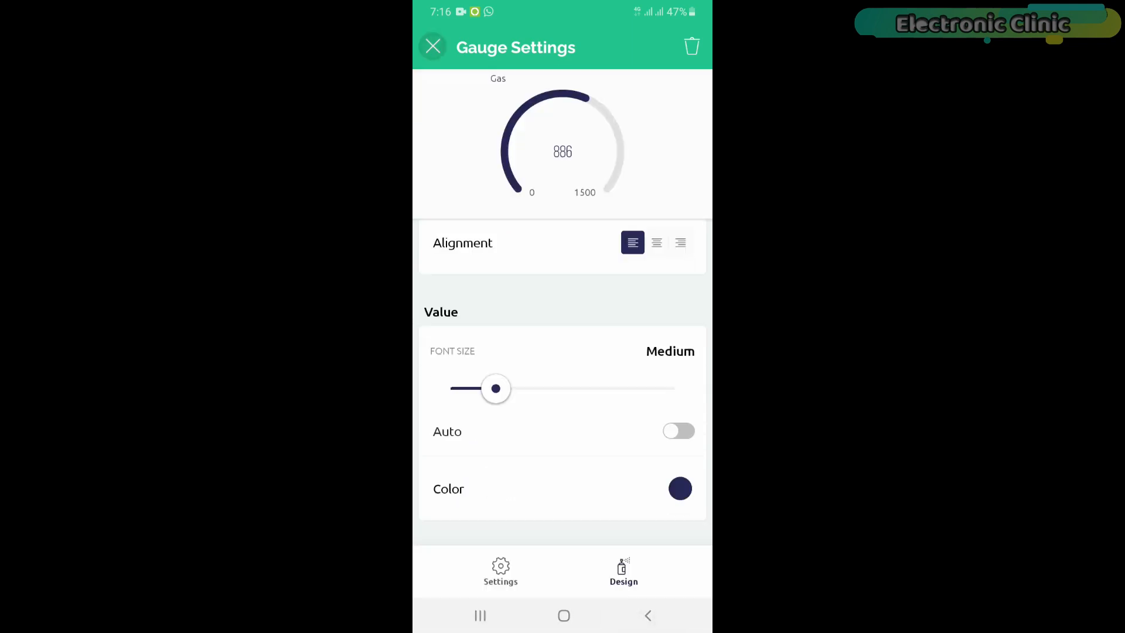
left_click(432, 46)
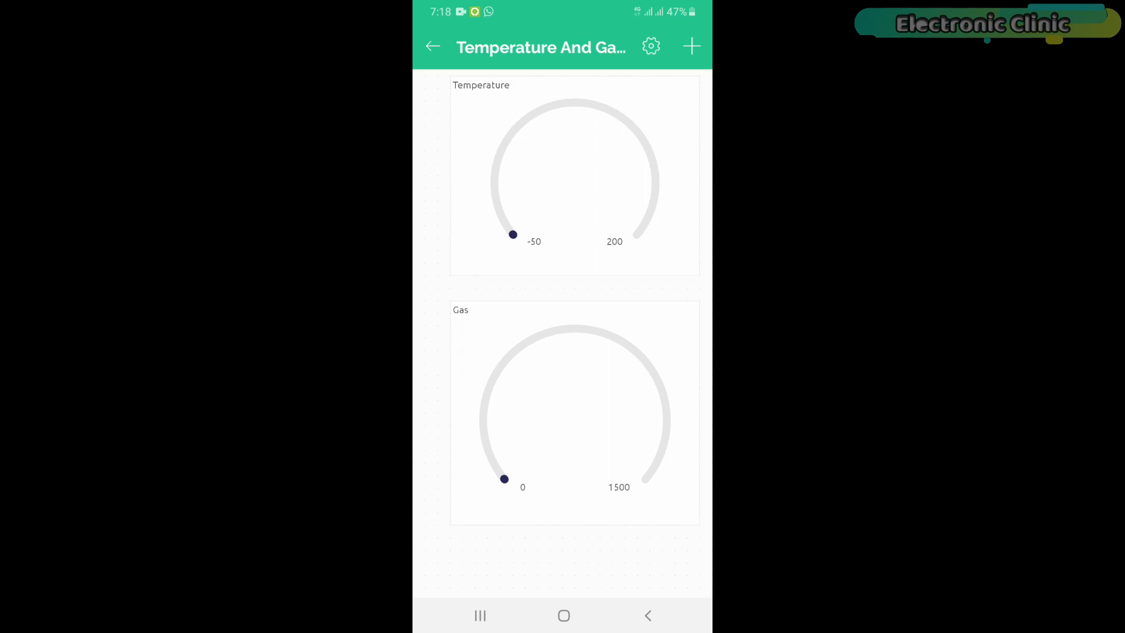
left_click(433, 47)
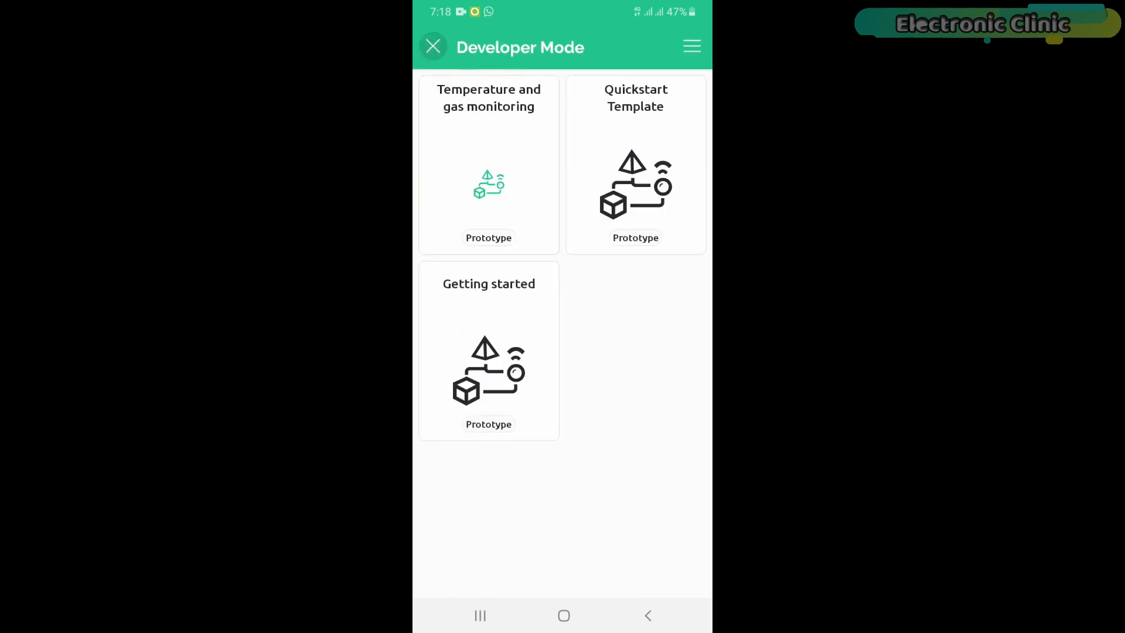
left_click(488, 165)
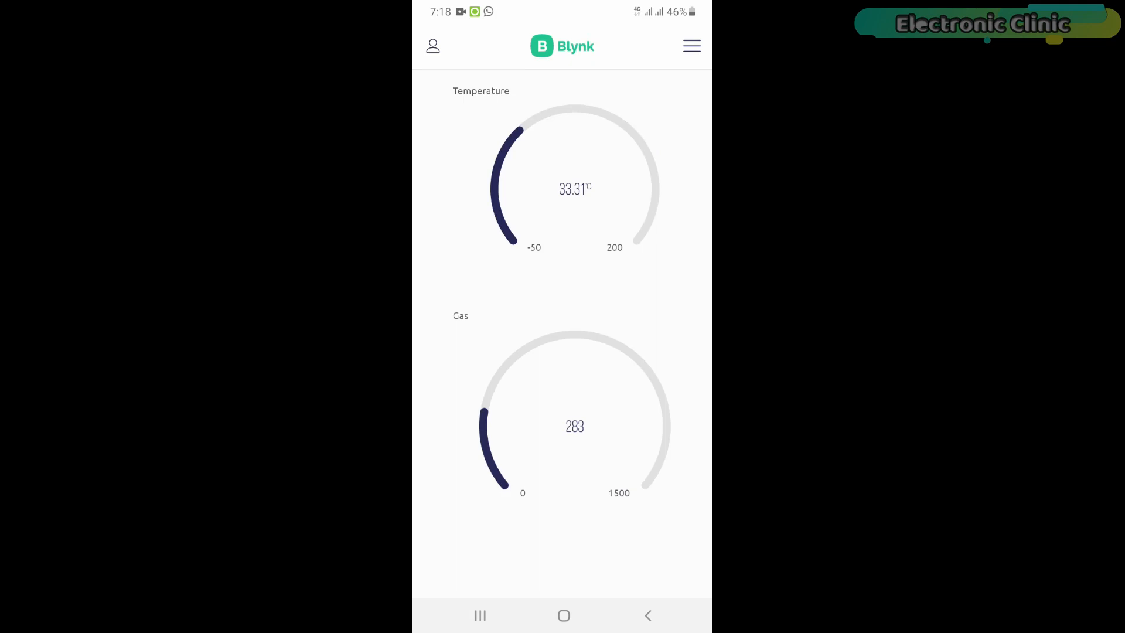